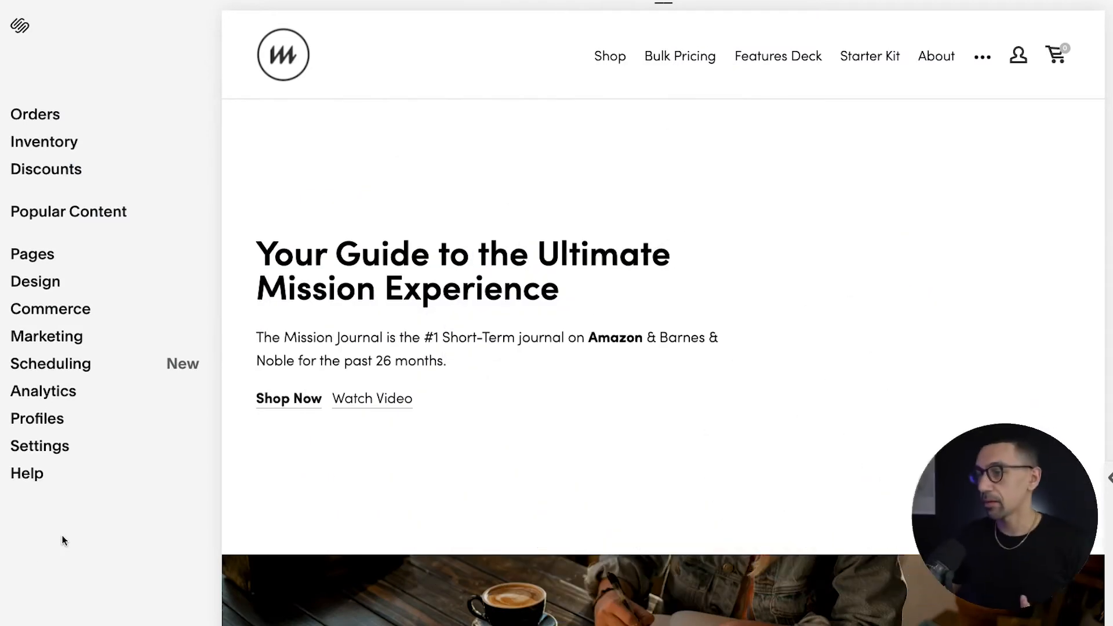
Step: Open the Squarespace site Settings section from the home menu
click(40, 446)
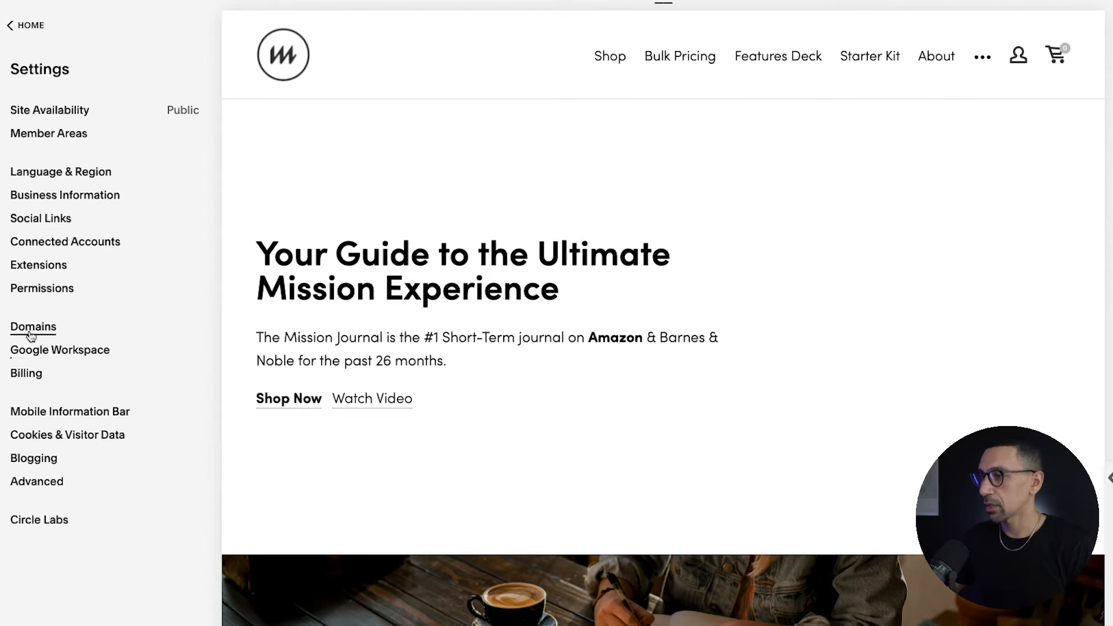
Step: Open Domains and select the themissionjournal.com domain name heading for copying
click(33, 327)
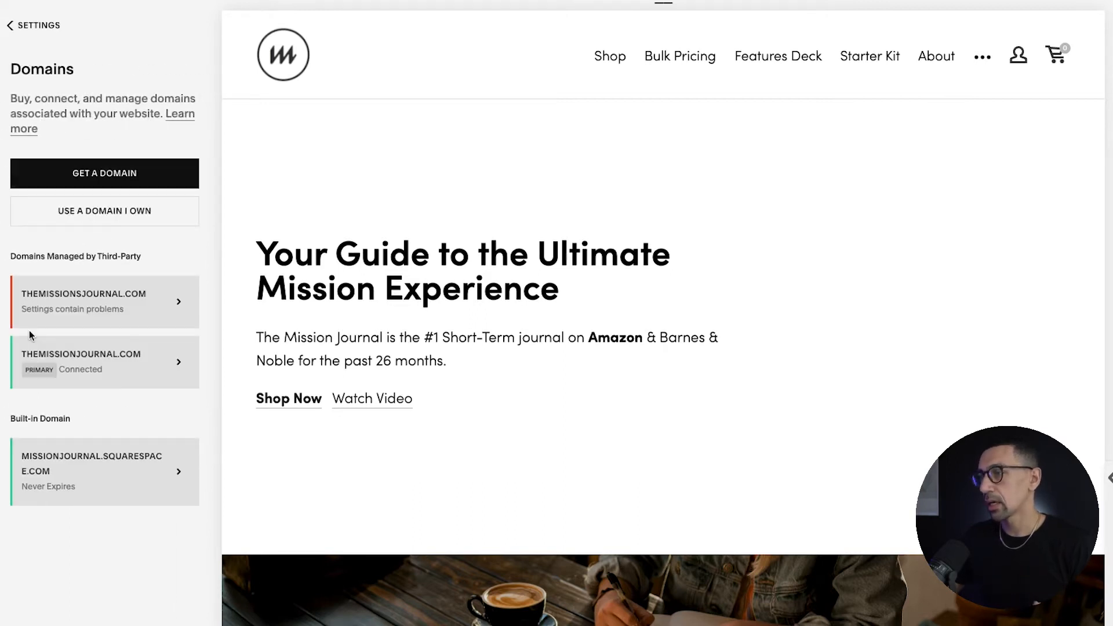
mouse_move(110, 314)
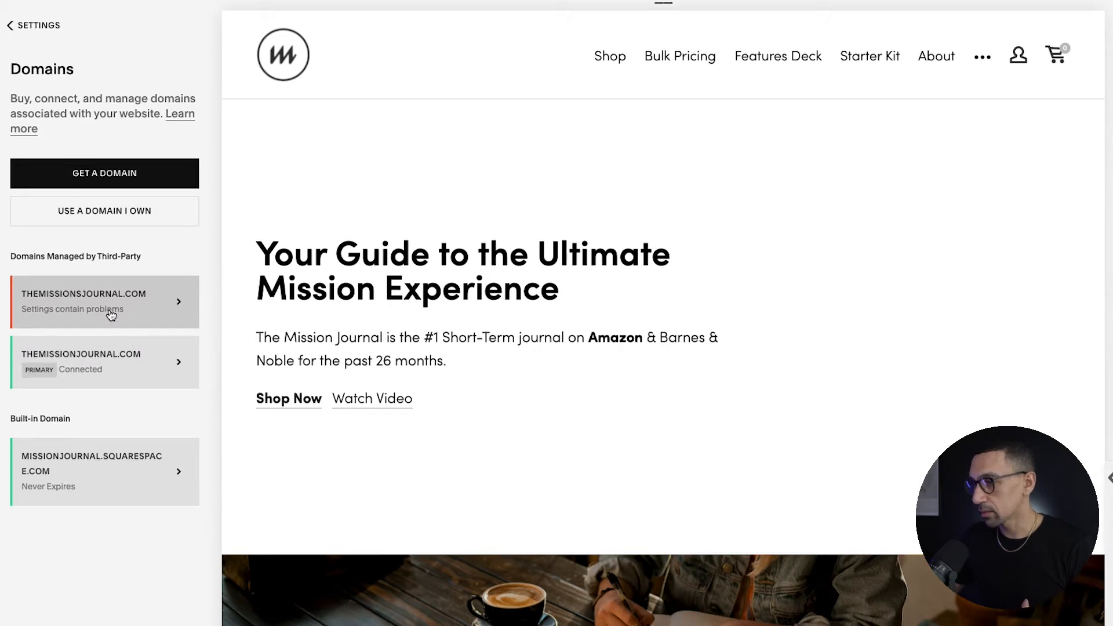
mouse_move(120, 313)
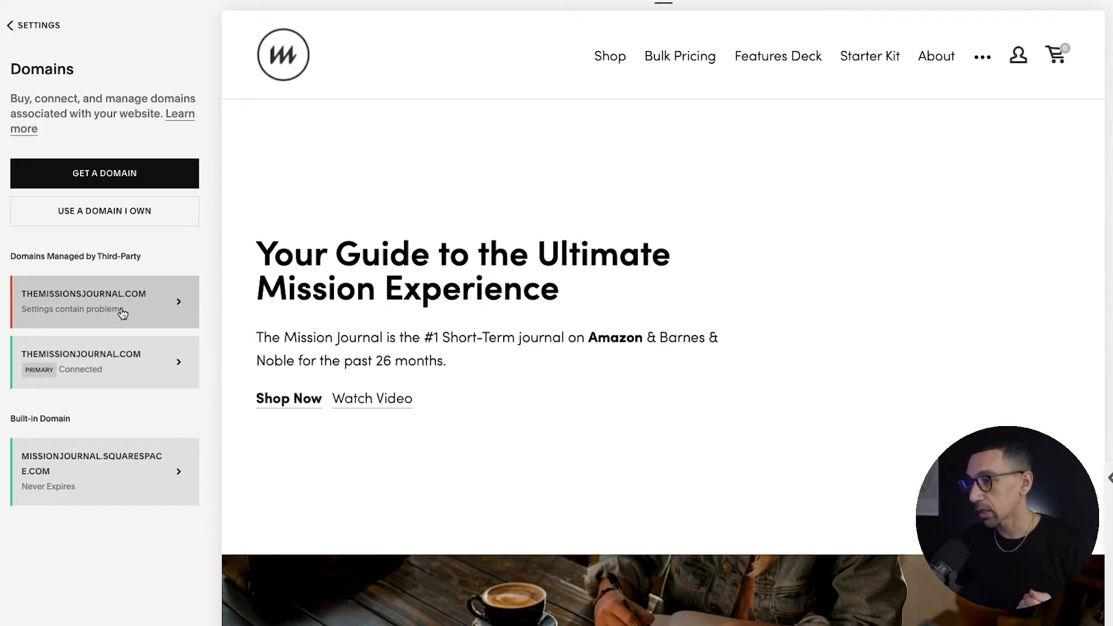
mouse_move(128, 371)
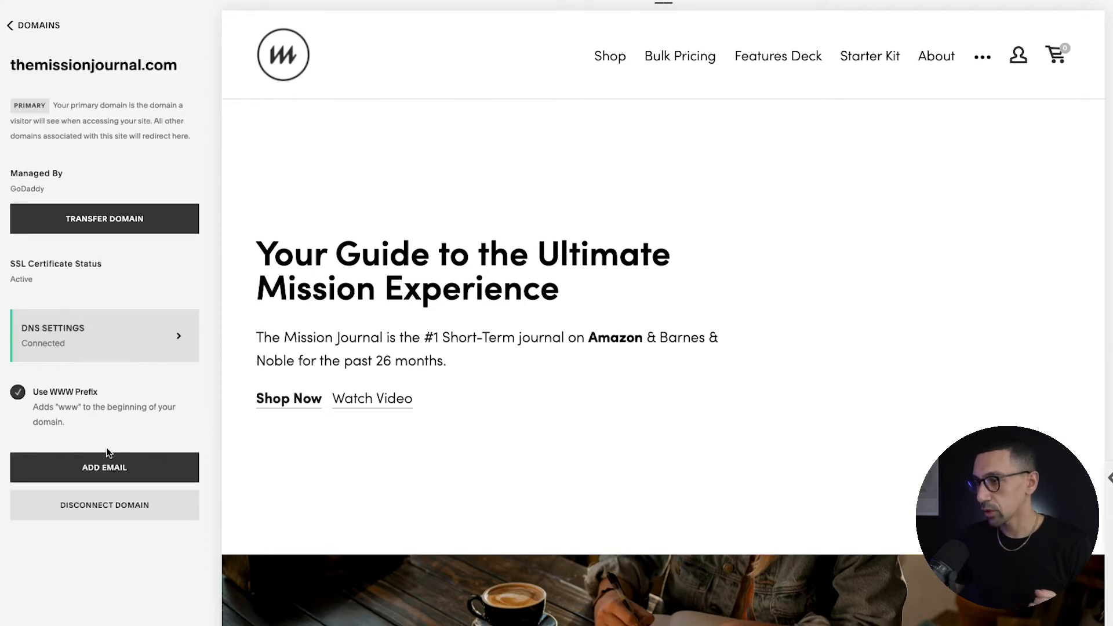
mouse_move(54, 74)
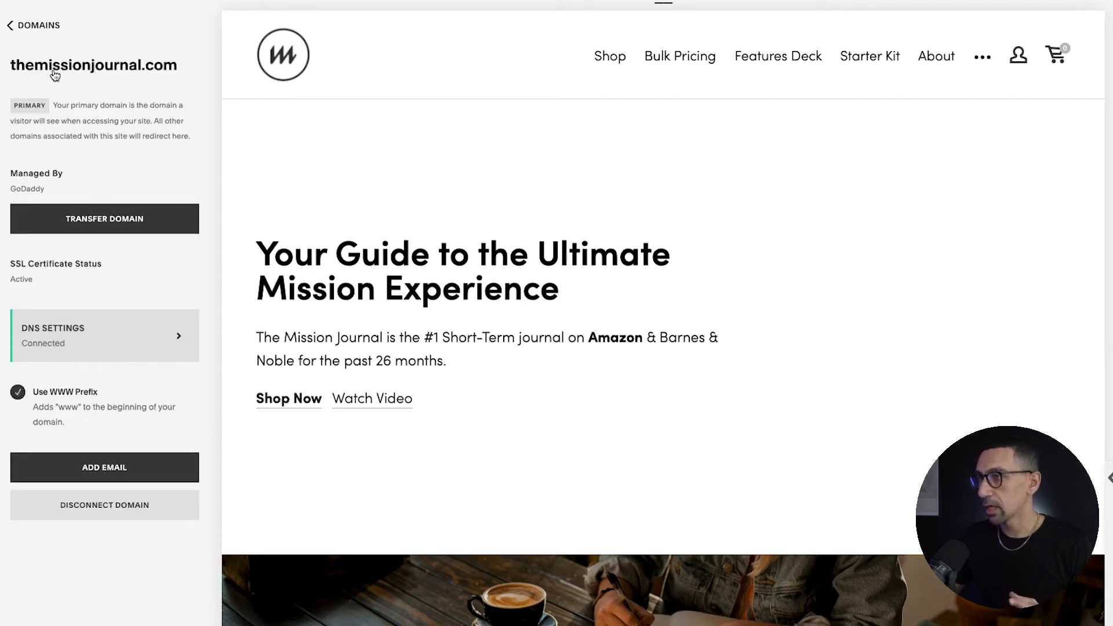
double_click(79, 65)
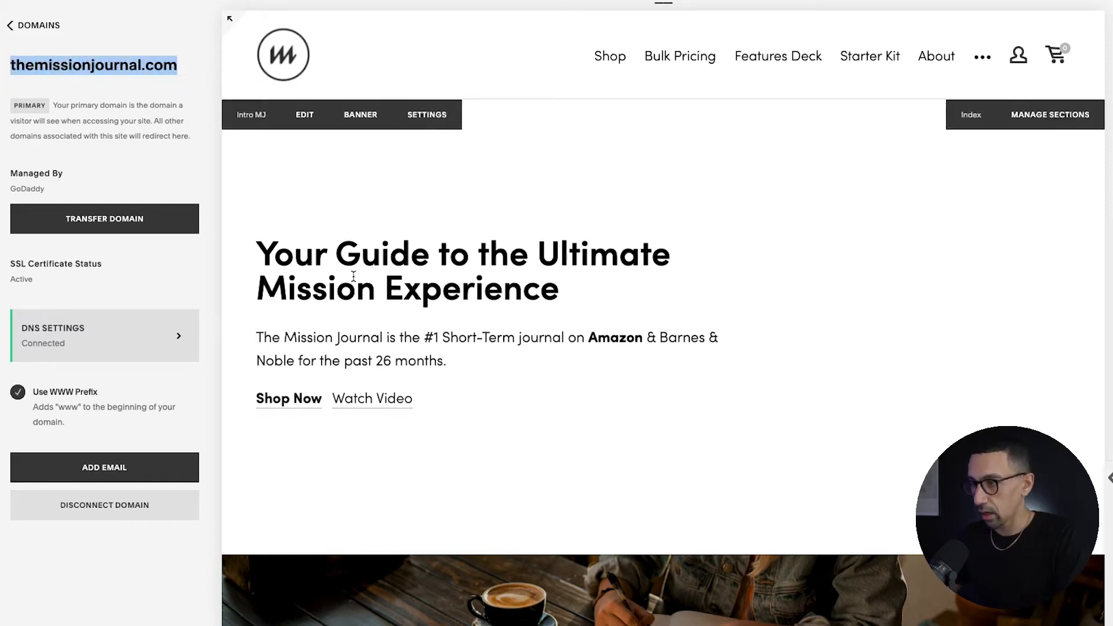
mouse_move(568, 160)
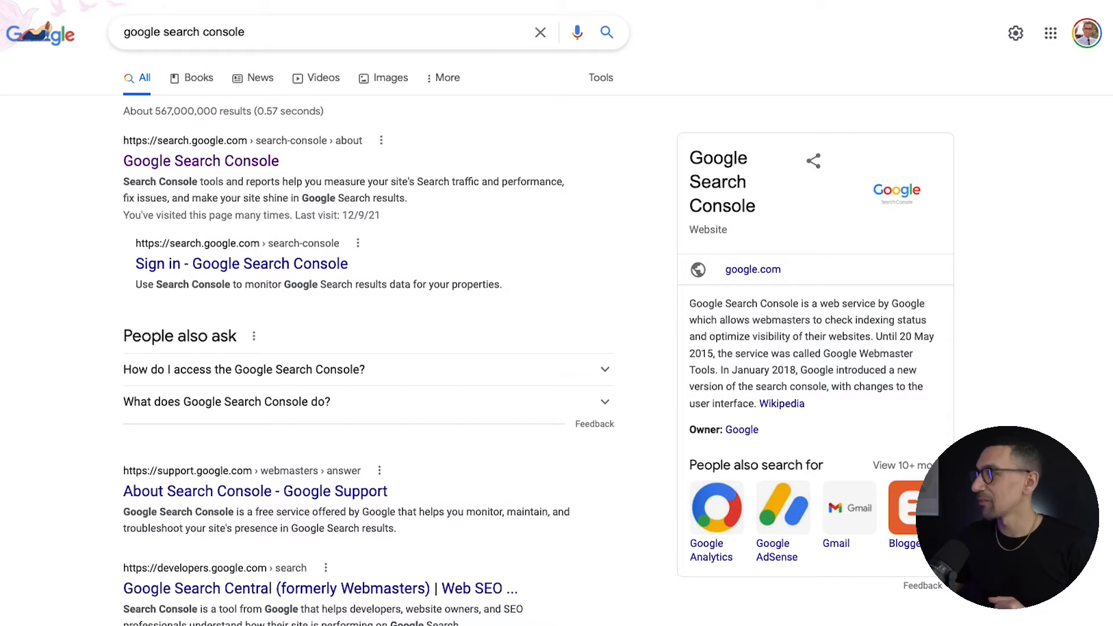
Step: Open the Google Search Console landing page from the search results
click(200, 160)
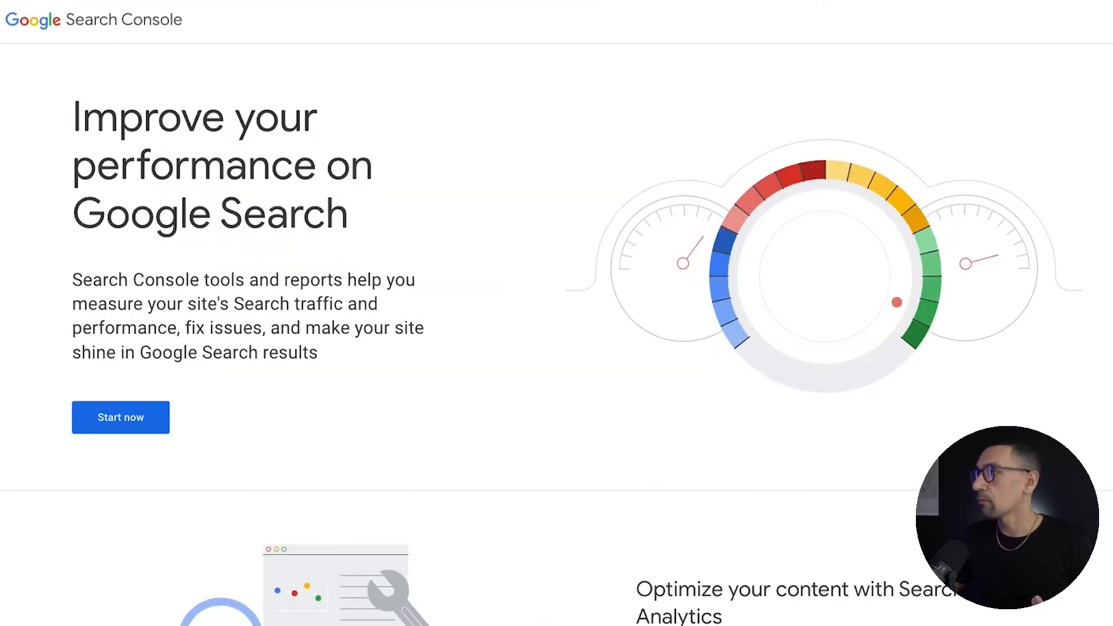
Step: Add themissionjournal.com as a Domain property and continue to the GoDaddy DNS verification instructions
click(121, 418)
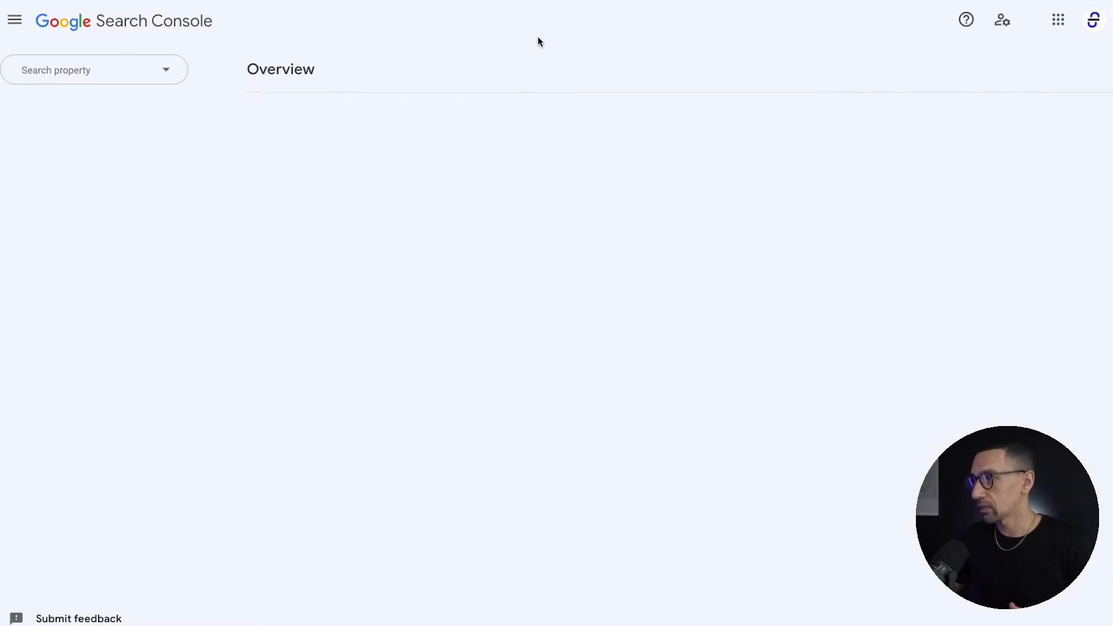
mouse_move(411, 176)
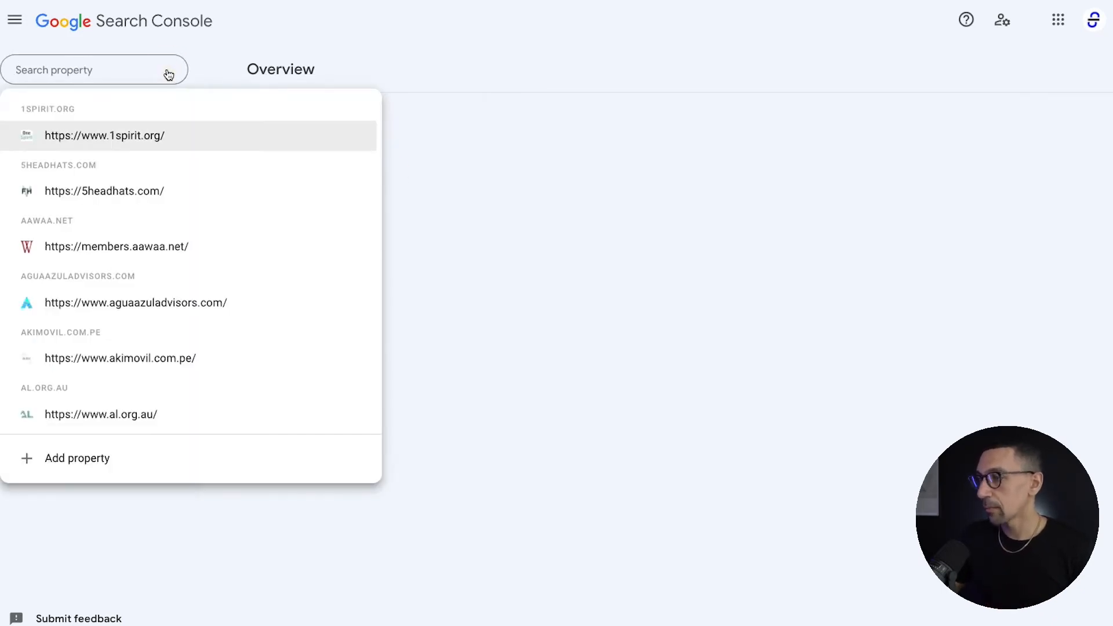
click(78, 458)
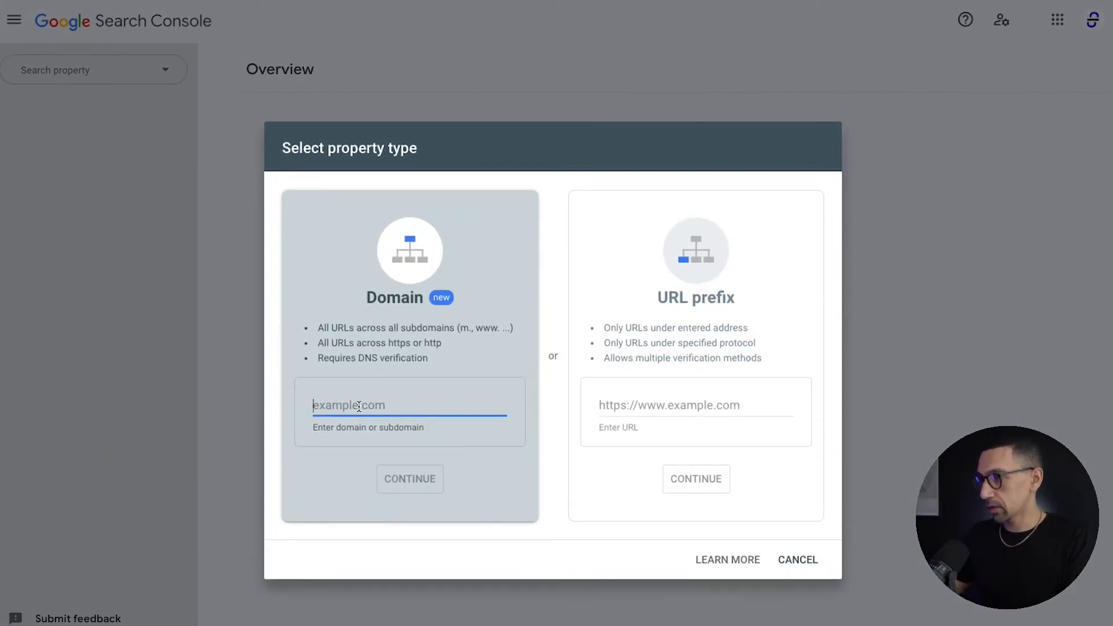
text(themissionjournal.com)
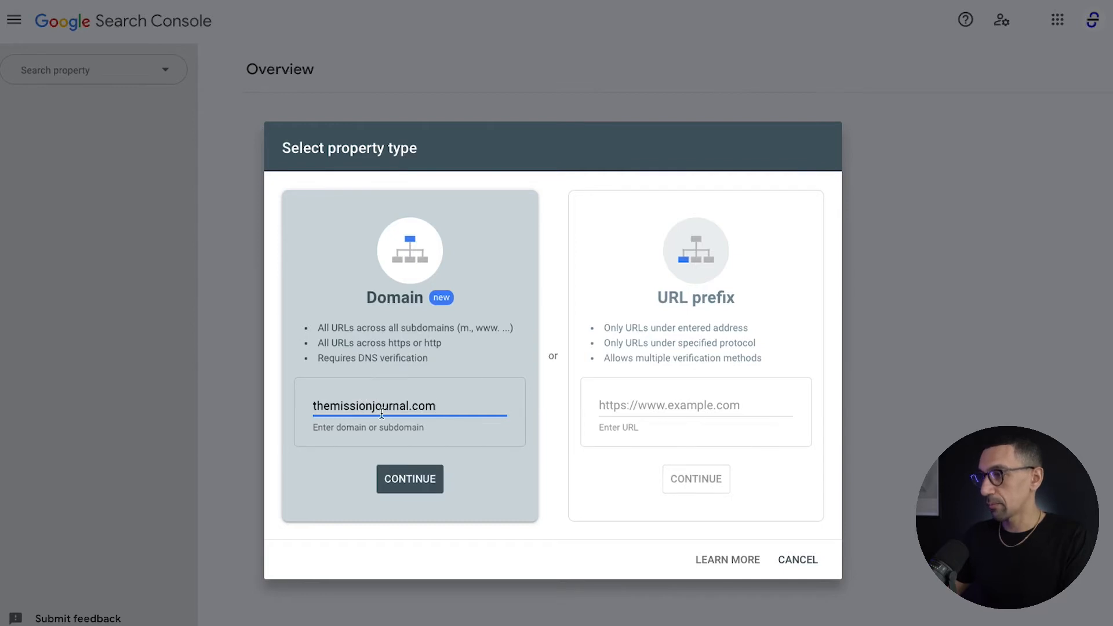
click(410, 479)
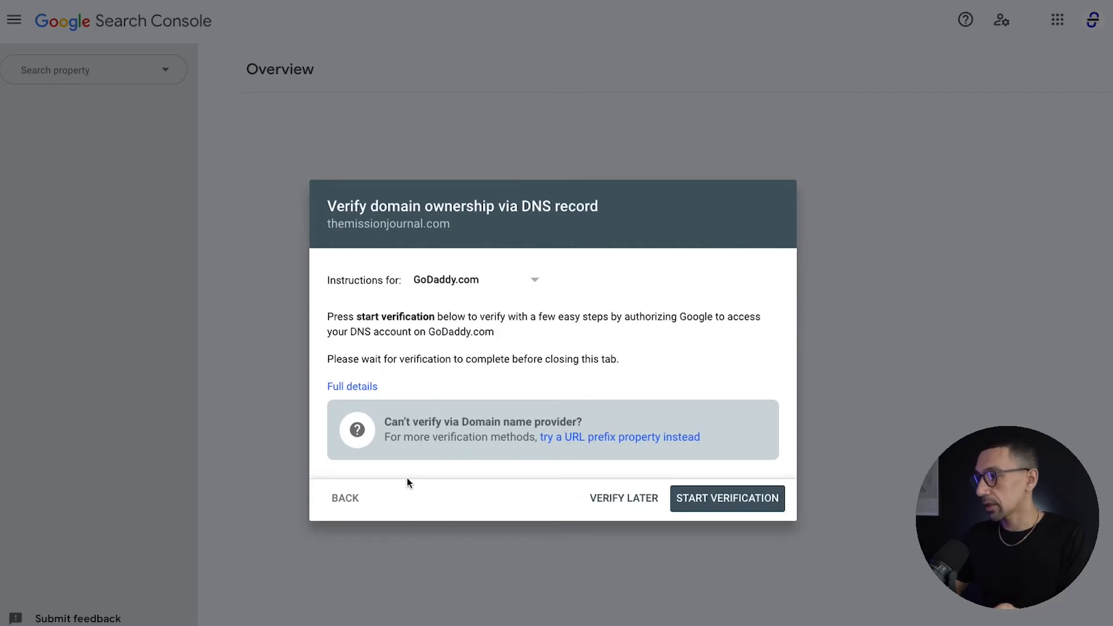
mouse_move(469, 387)
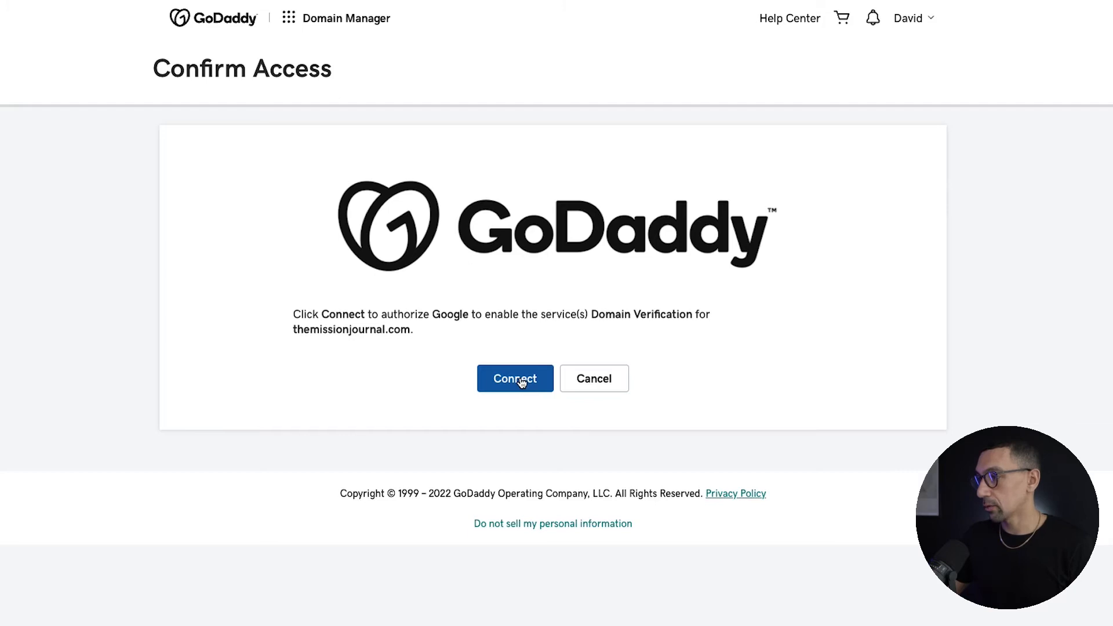
Step: Connect on GoDaddy's Confirm Access page to authorize Google's domain verification
click(515, 378)
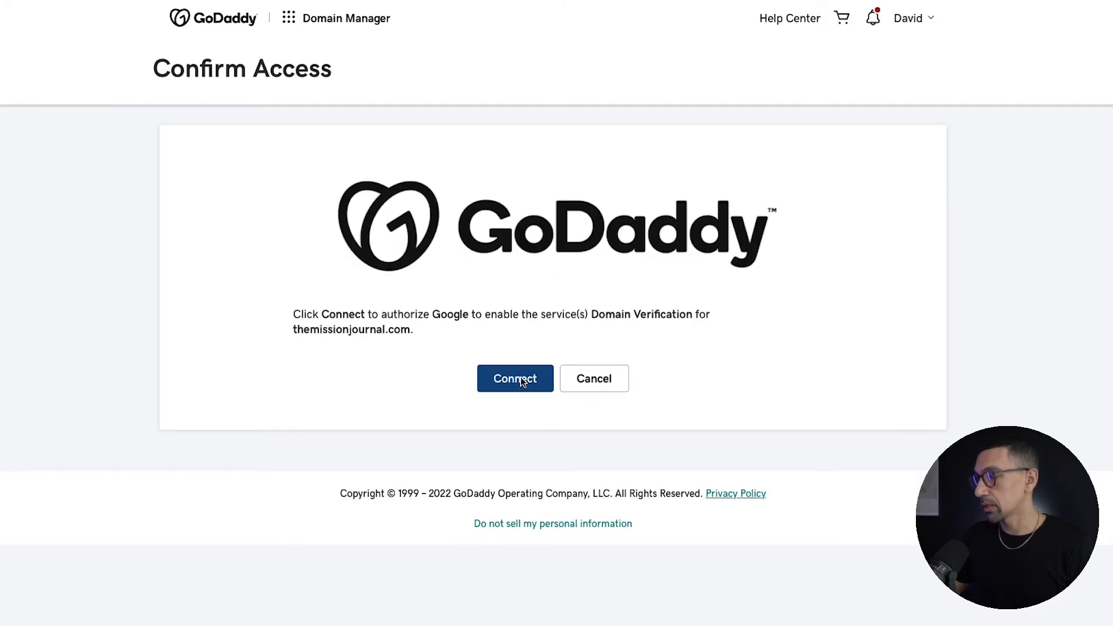
click(515, 378)
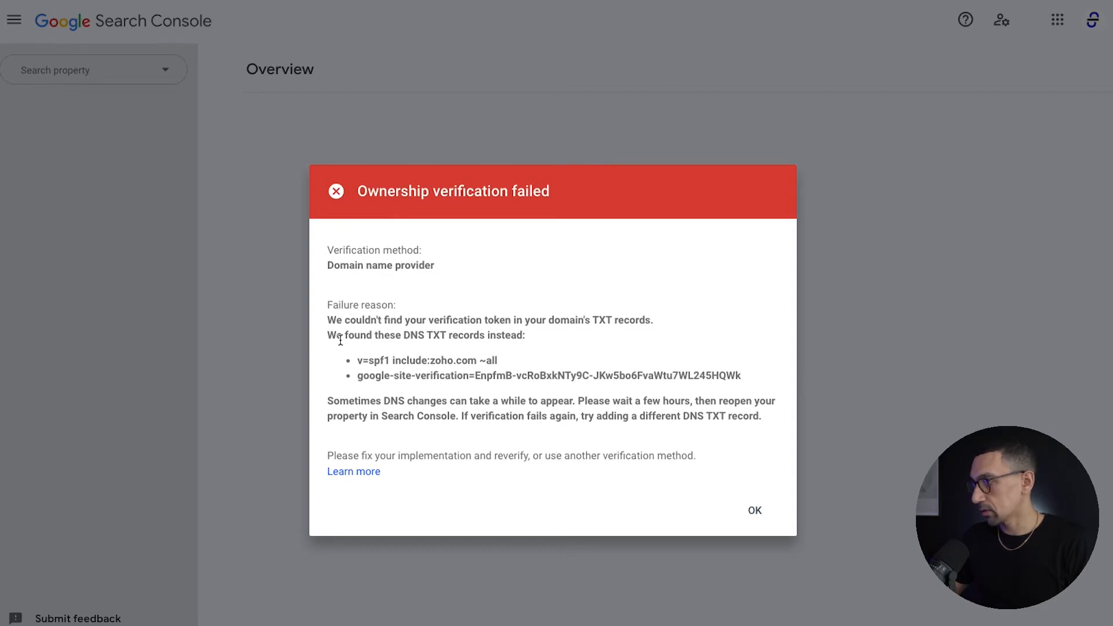
mouse_move(450, 337)
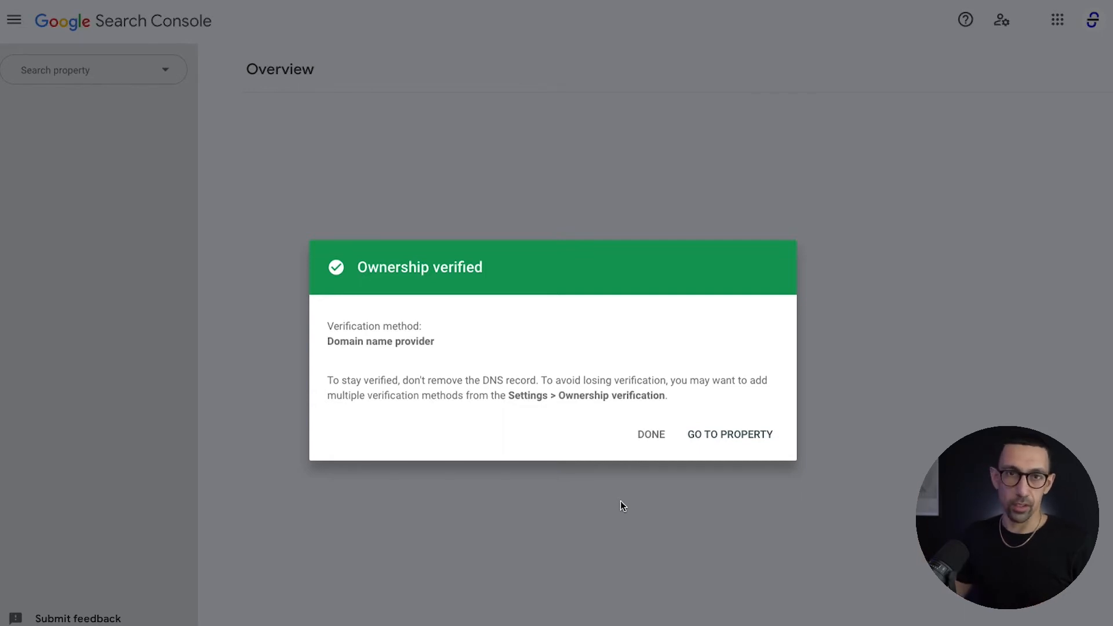
mouse_move(728, 459)
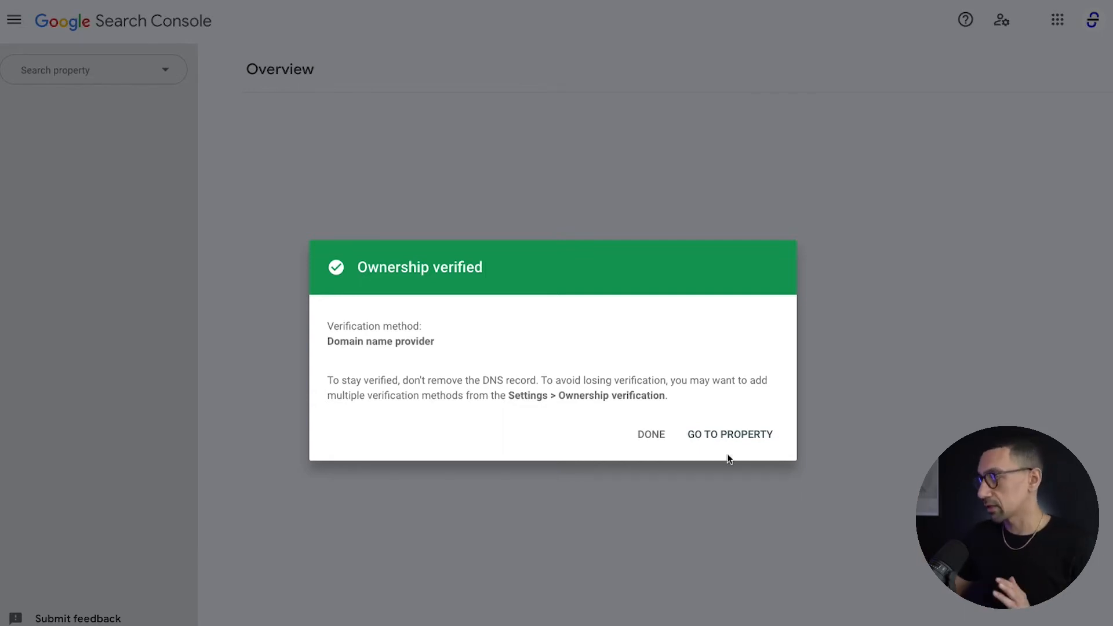
mouse_move(735, 440)
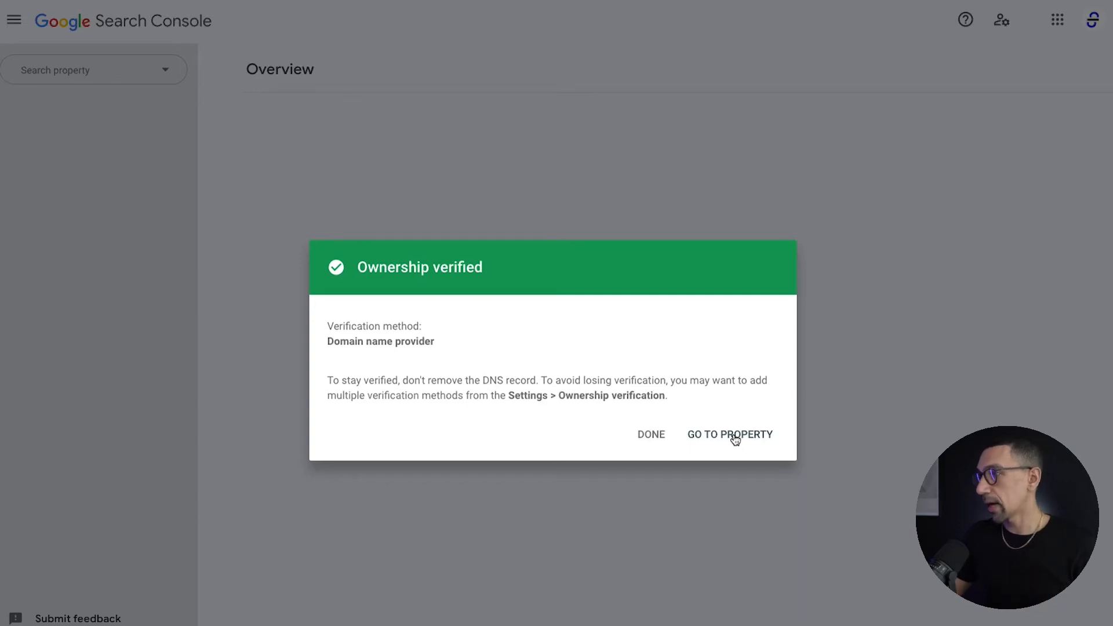
Step: Go to the newly verified themissionjournal.com property overview
click(731, 434)
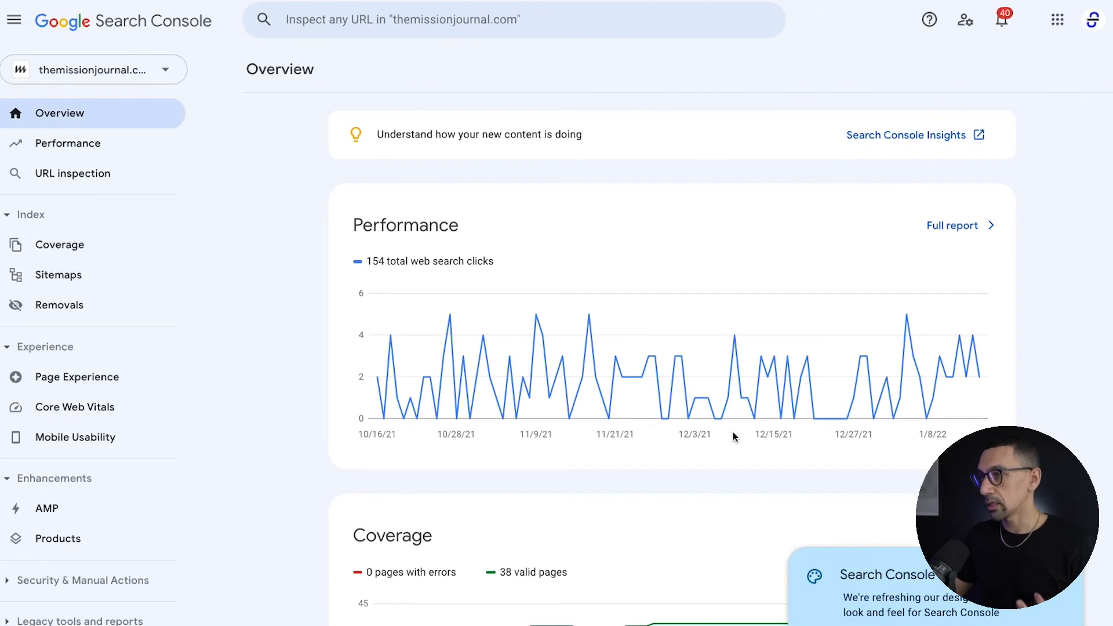
mouse_move(200, 183)
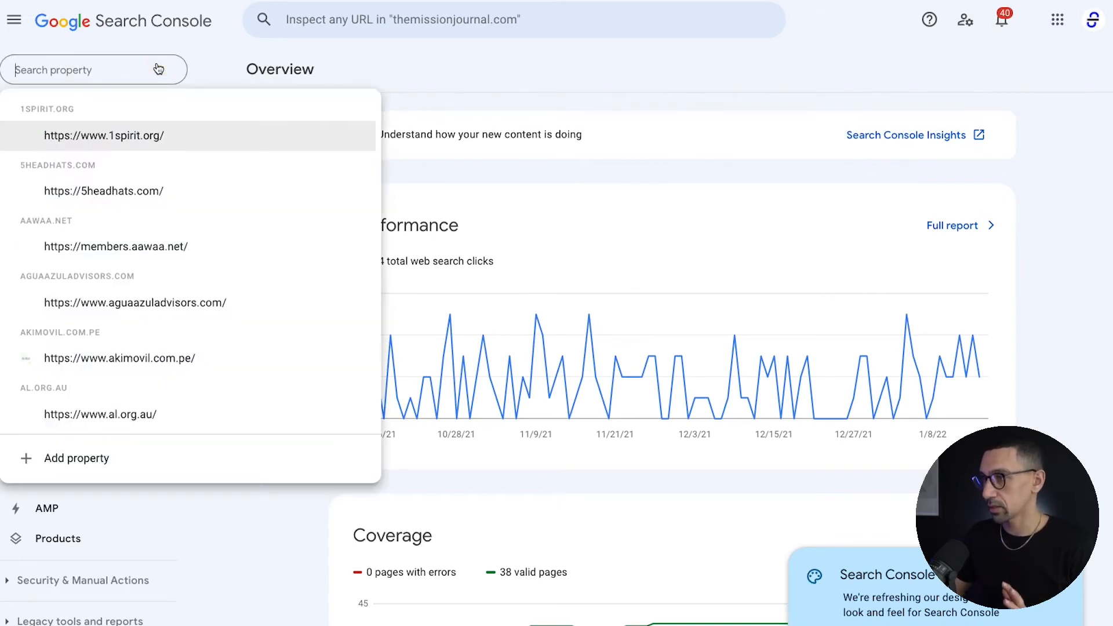
click(76, 458)
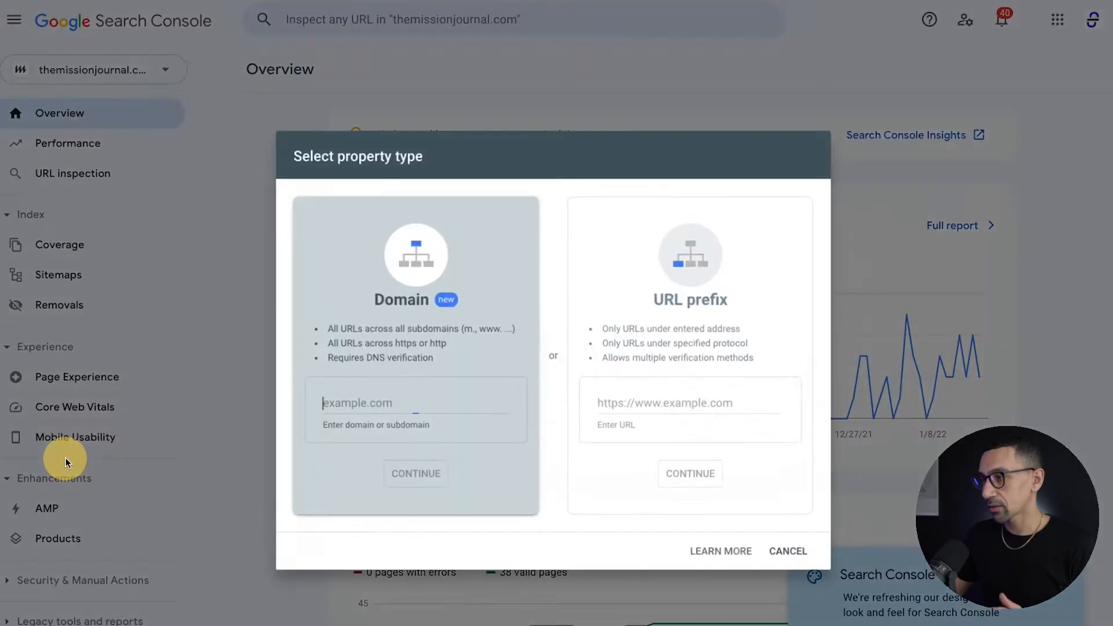
click(696, 406)
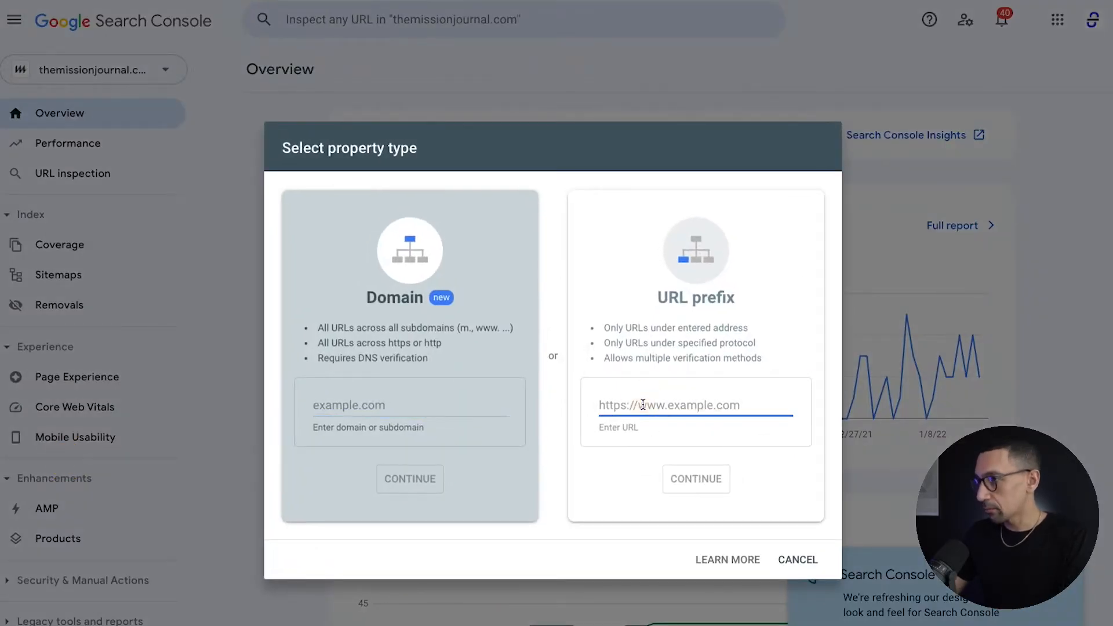
text(https://)
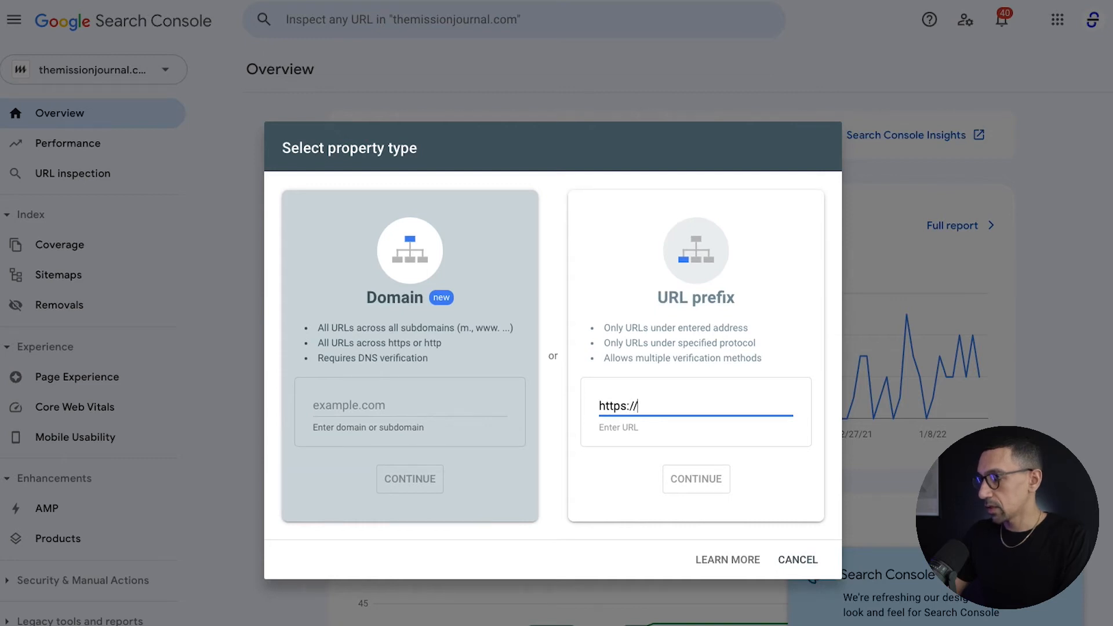
text(themissionjournal.com)
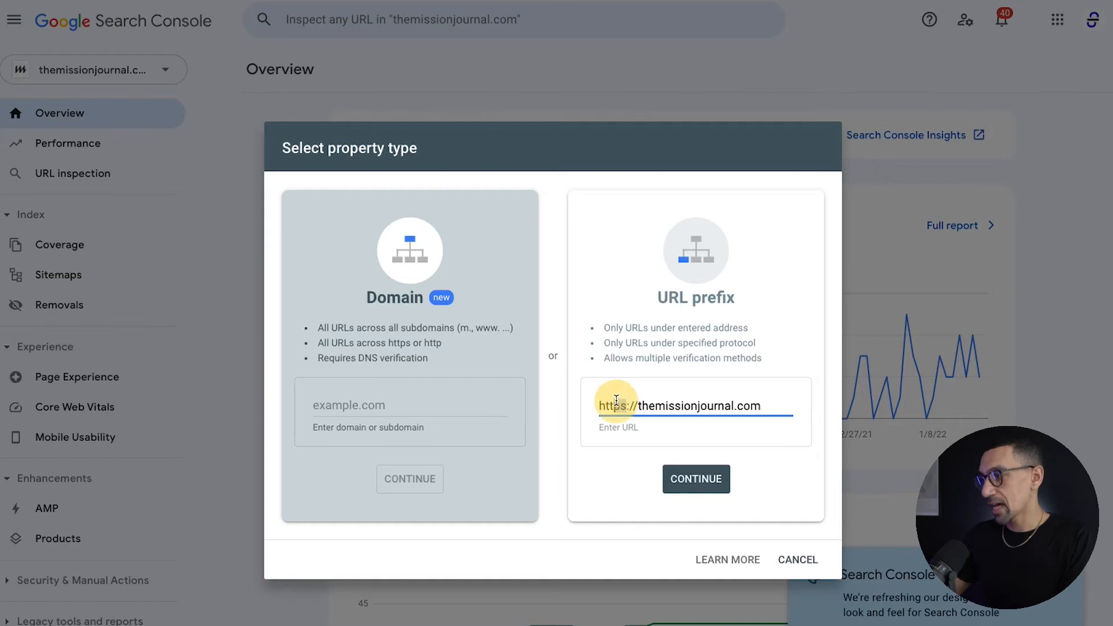
triple_click(680, 406)
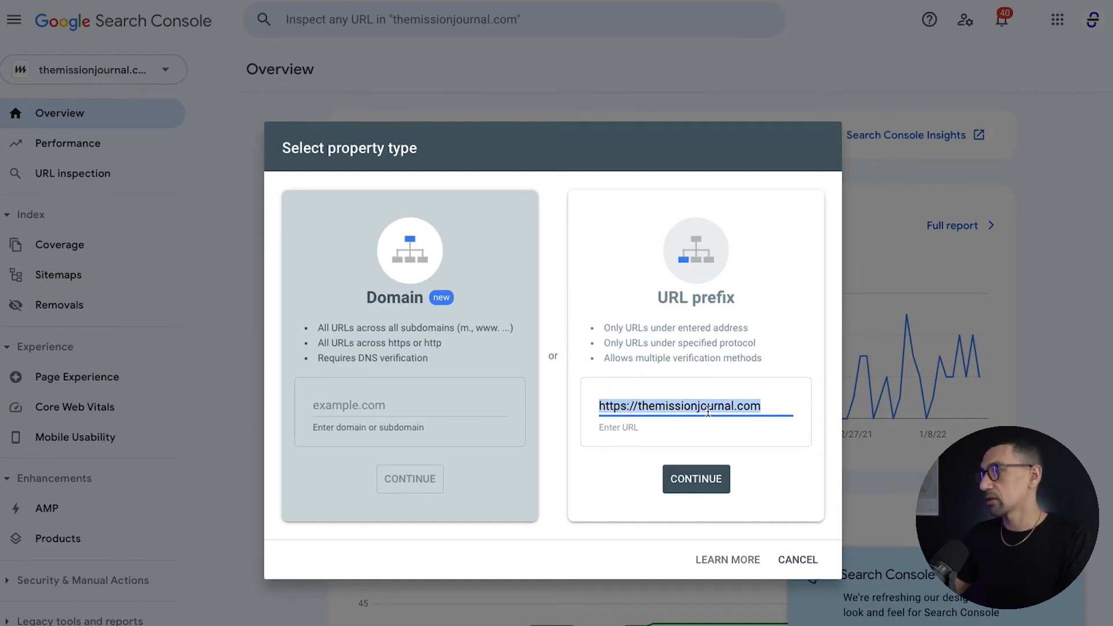
mouse_move(702, 450)
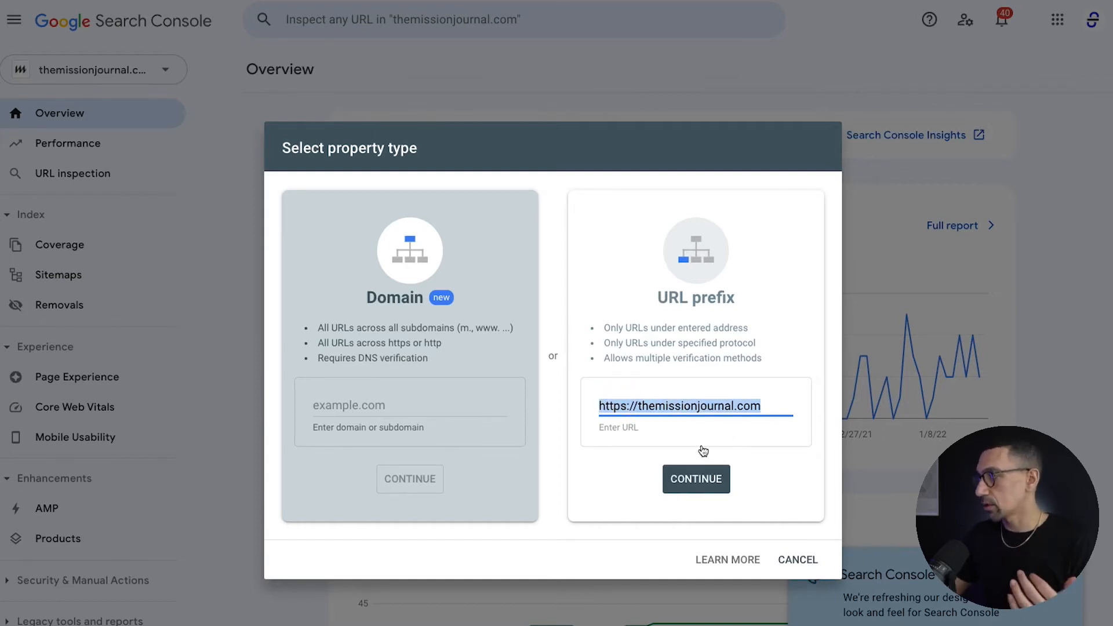
click(695, 479)
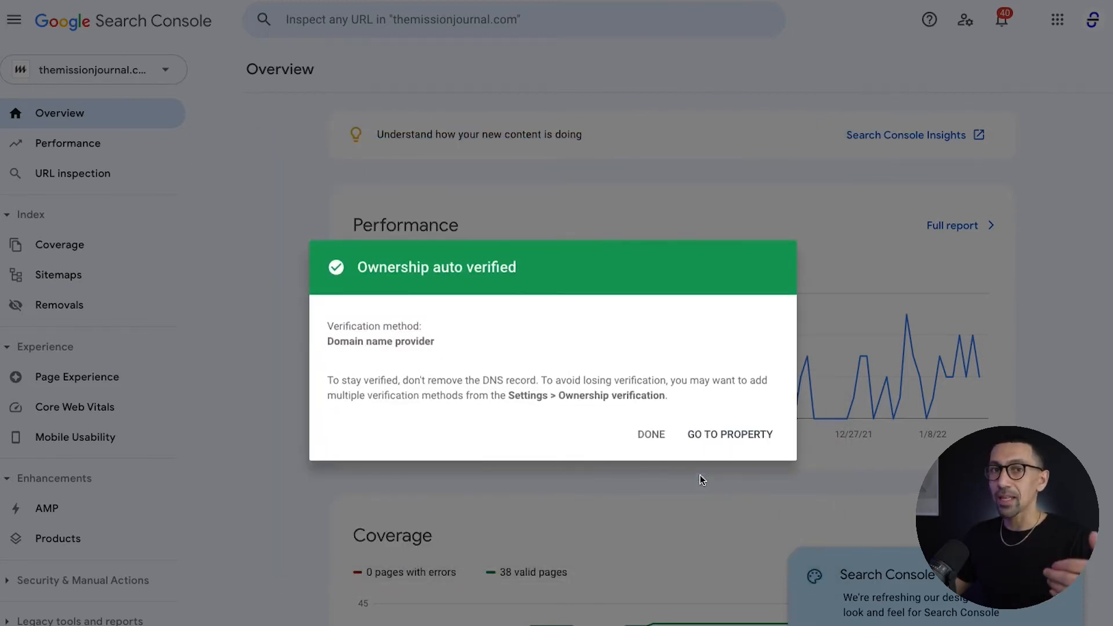
mouse_move(719, 461)
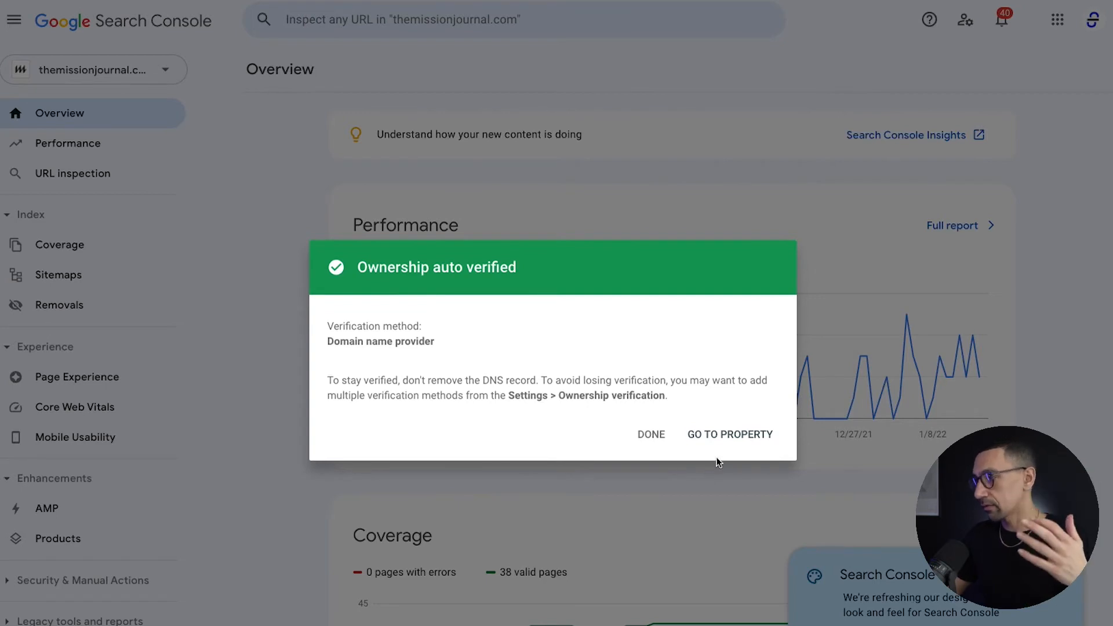
click(651, 433)
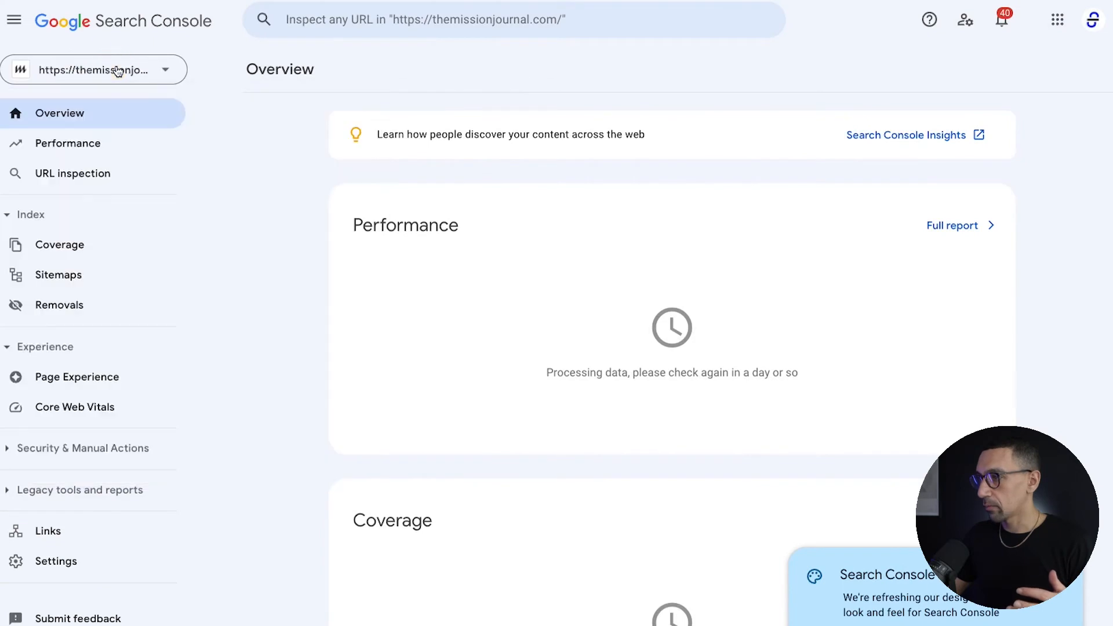
Step: Filter the property list by 'mission' to show both themissionjournal.com properties
click(93, 70)
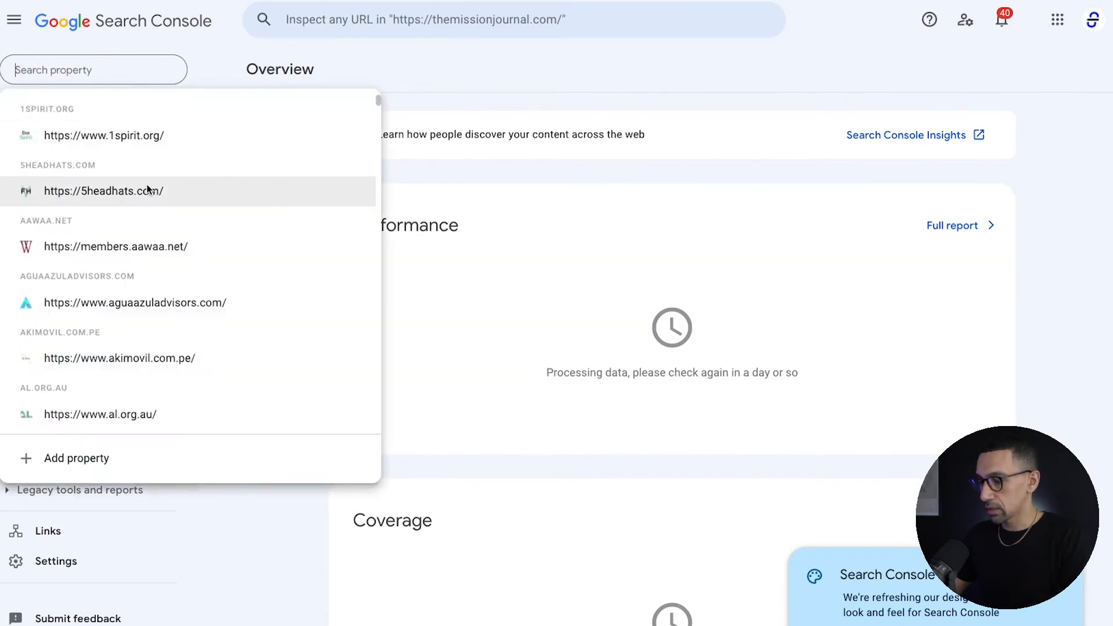
text(mission)
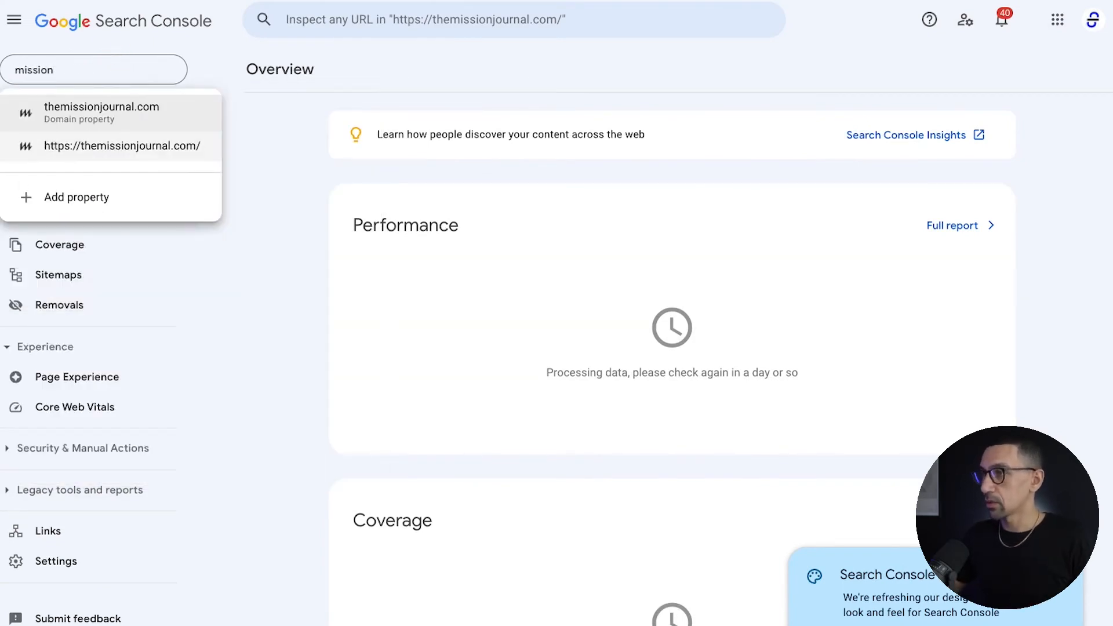
mouse_move(64, 129)
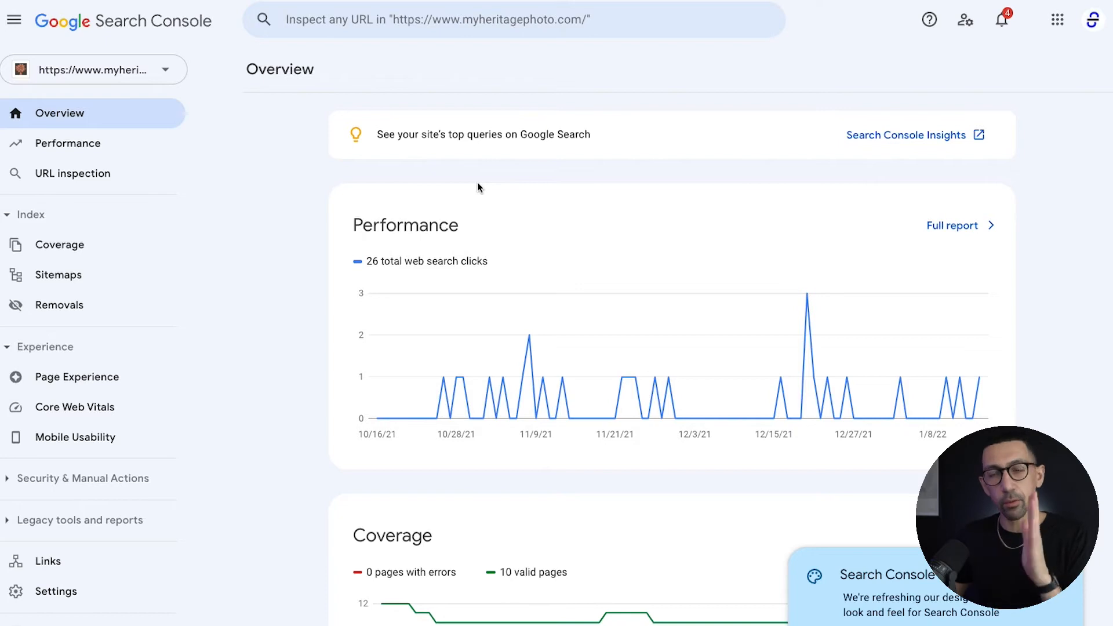
mouse_move(297, 232)
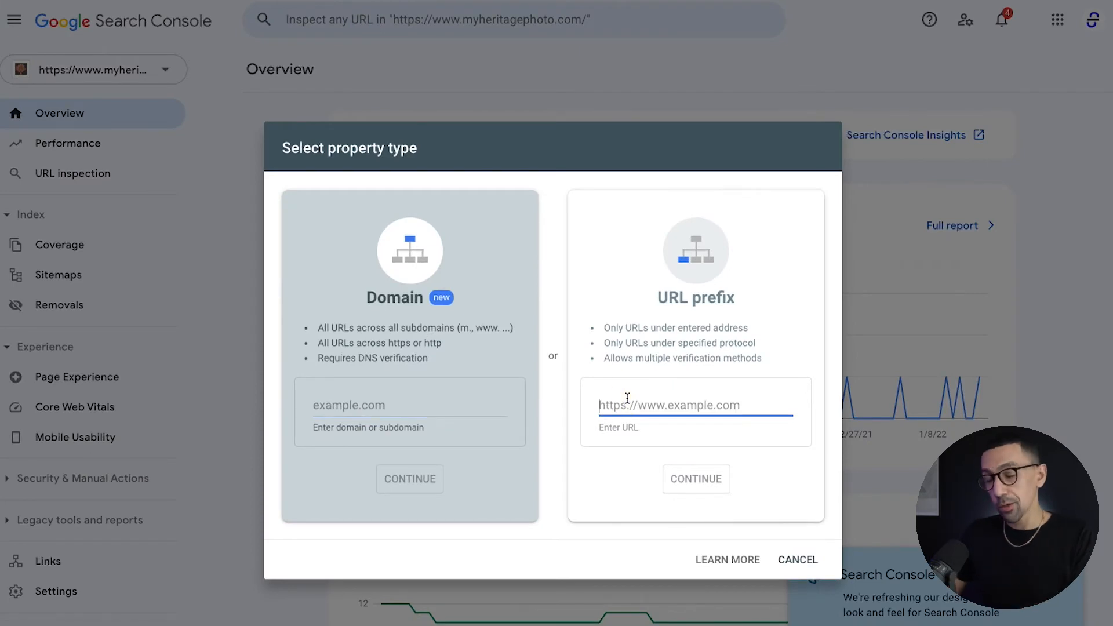
text(https://themissionjournal.com)
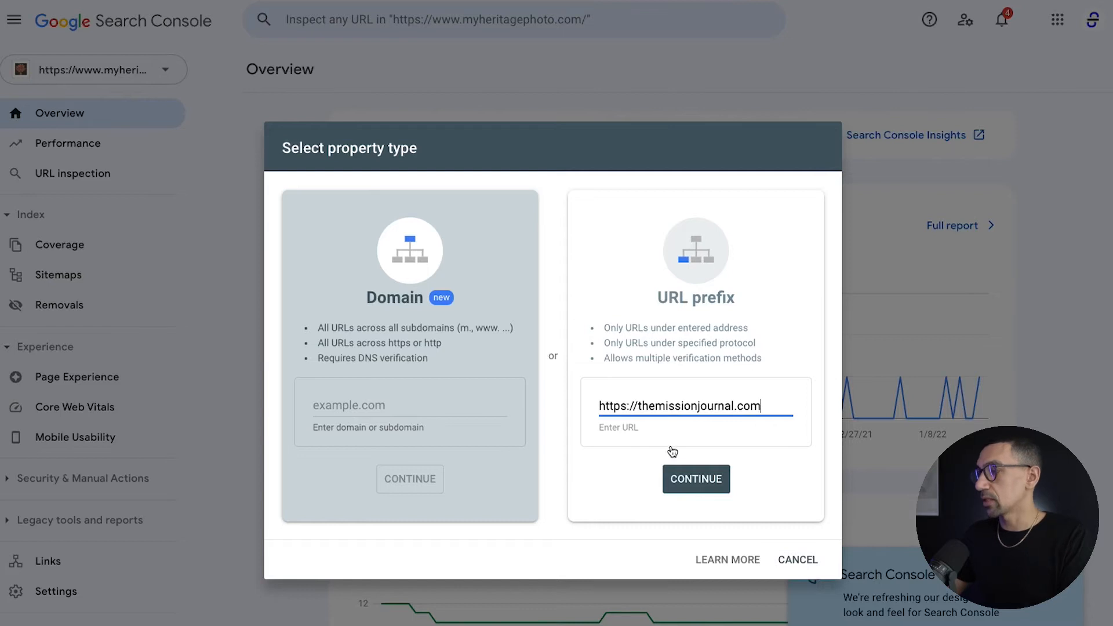
click(696, 479)
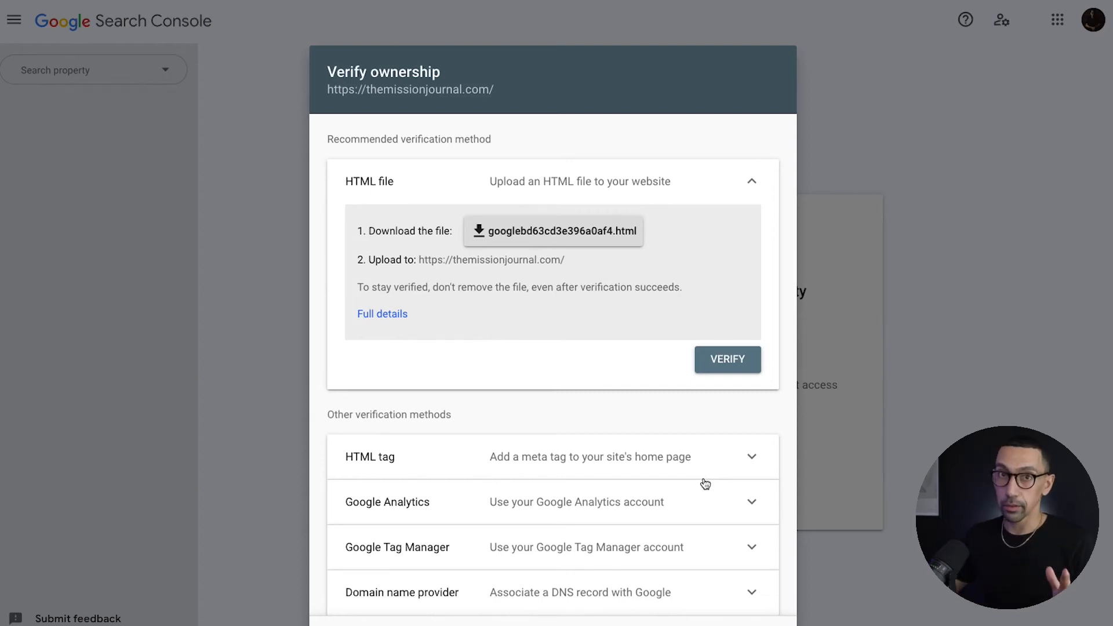
mouse_move(471, 173)
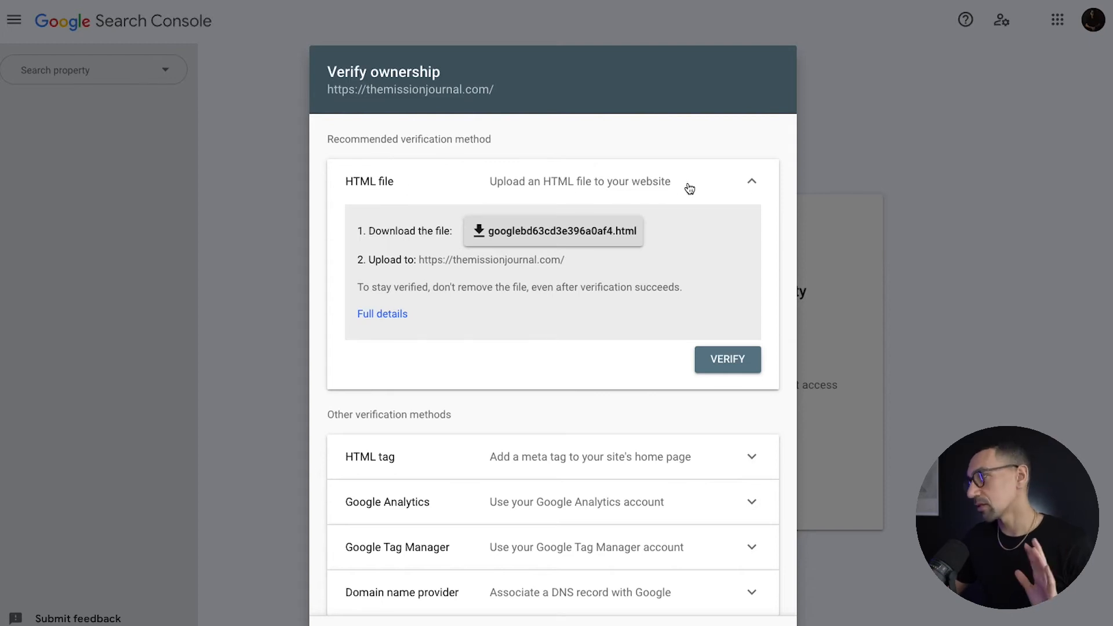
Step: Switch the verification method from HTML file to the HTML meta tag for themissionjournal.com
click(752, 181)
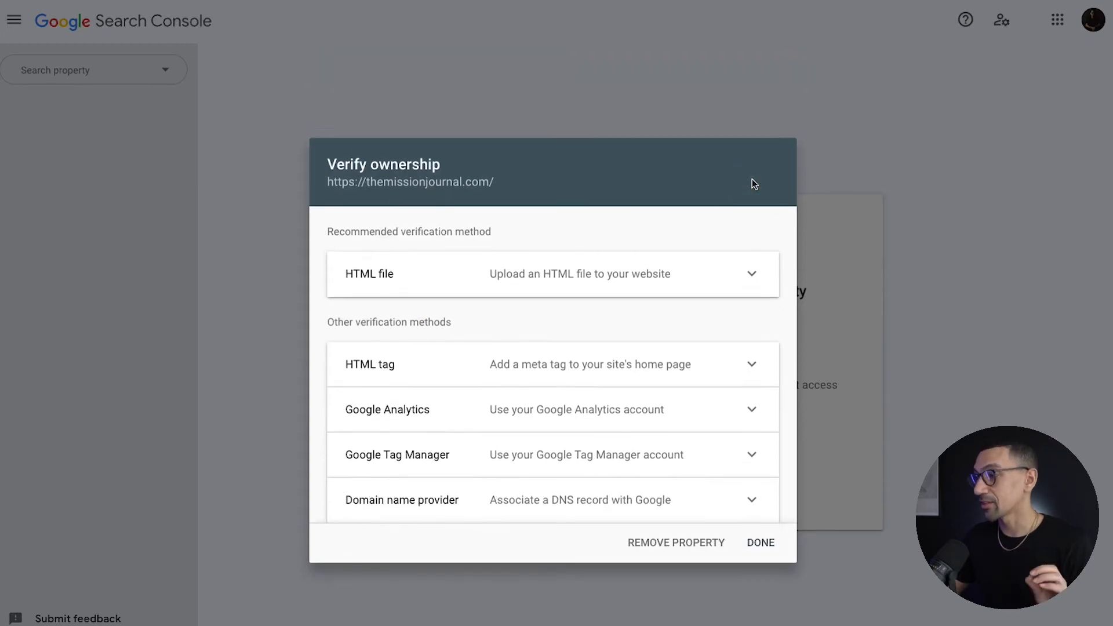
mouse_move(392, 373)
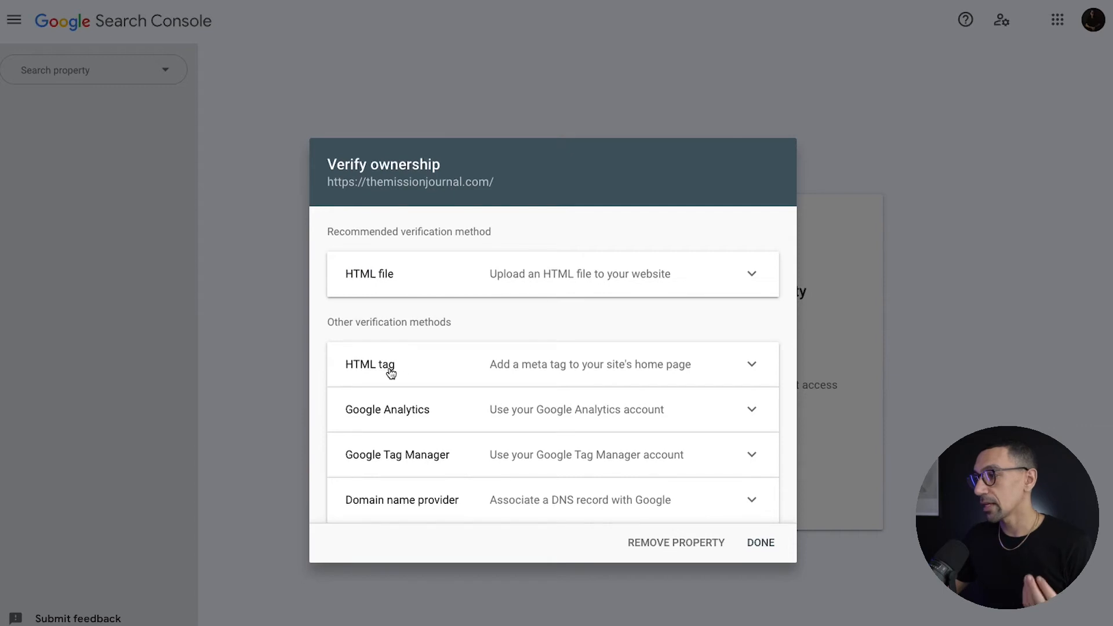
mouse_move(436, 423)
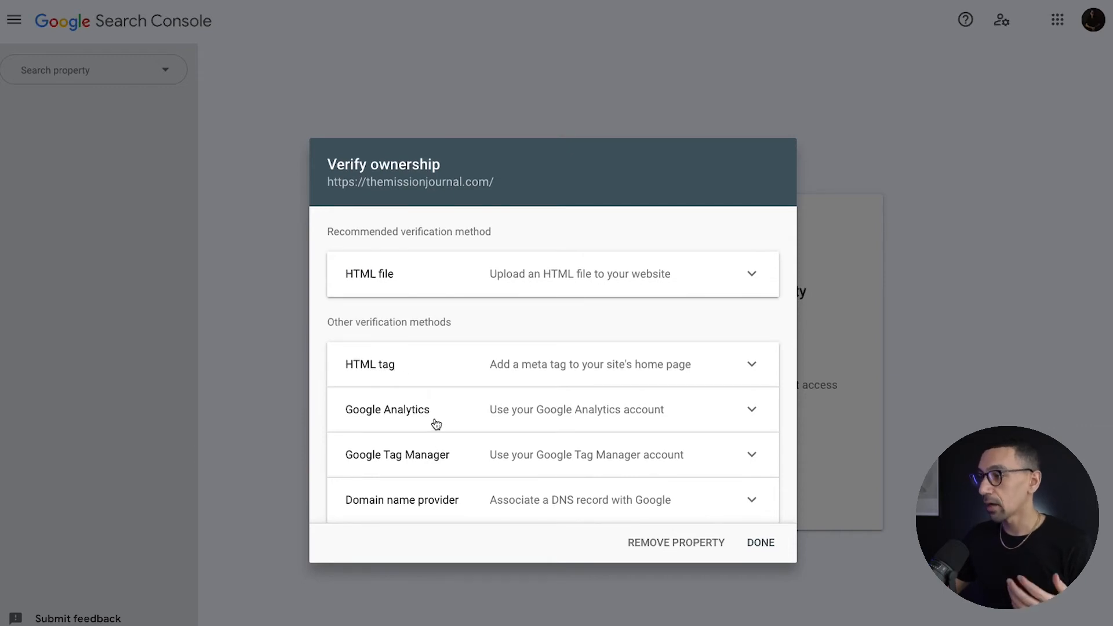
mouse_move(441, 416)
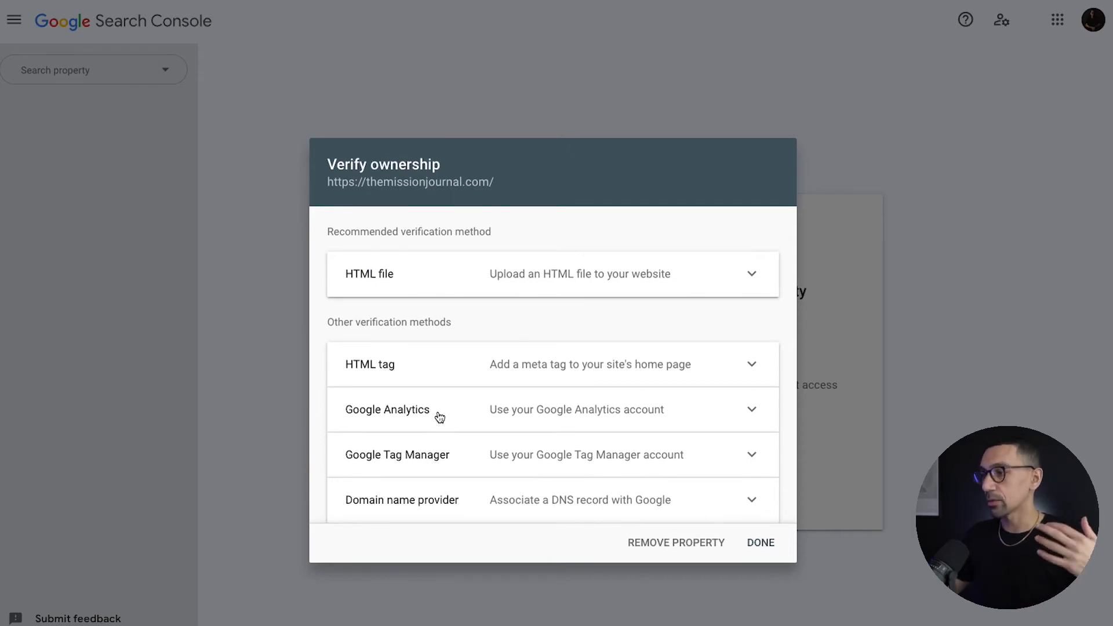
mouse_move(464, 466)
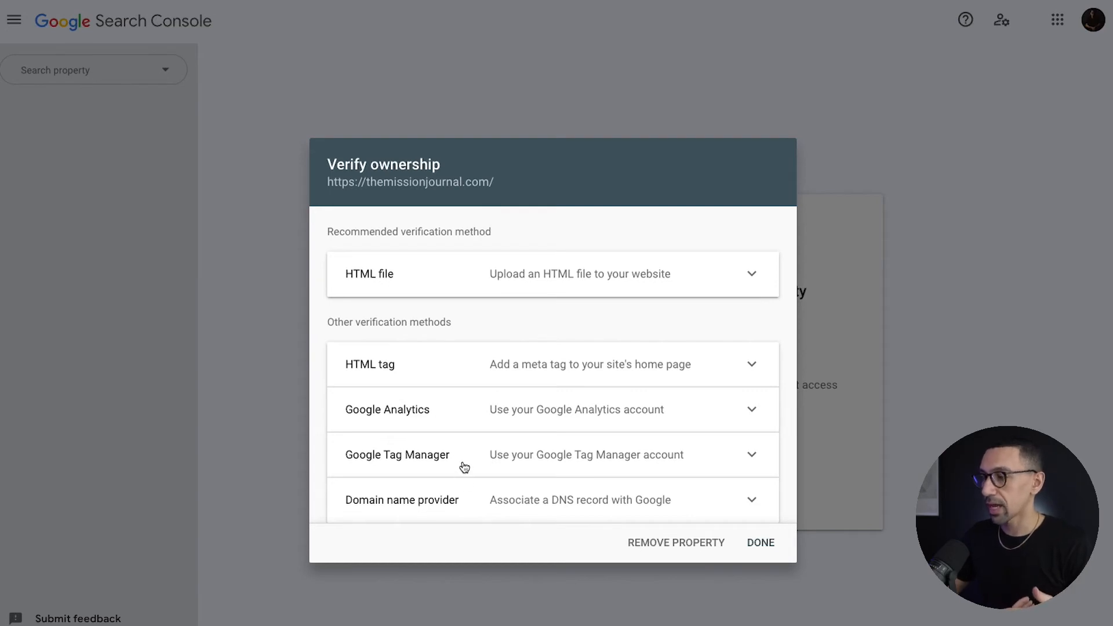
mouse_move(462, 503)
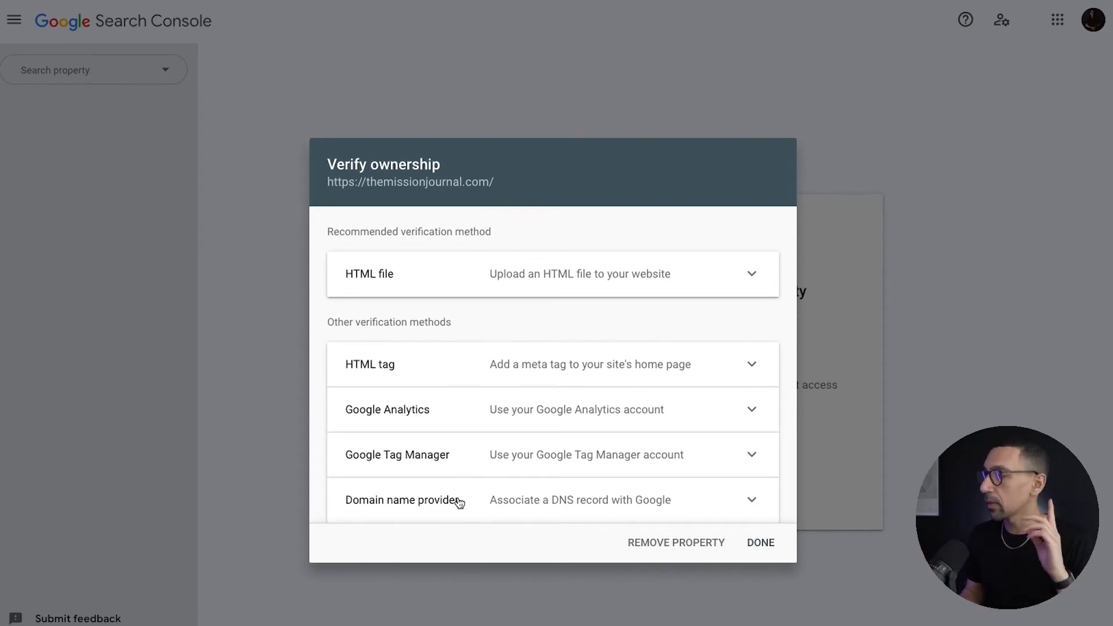
click(370, 364)
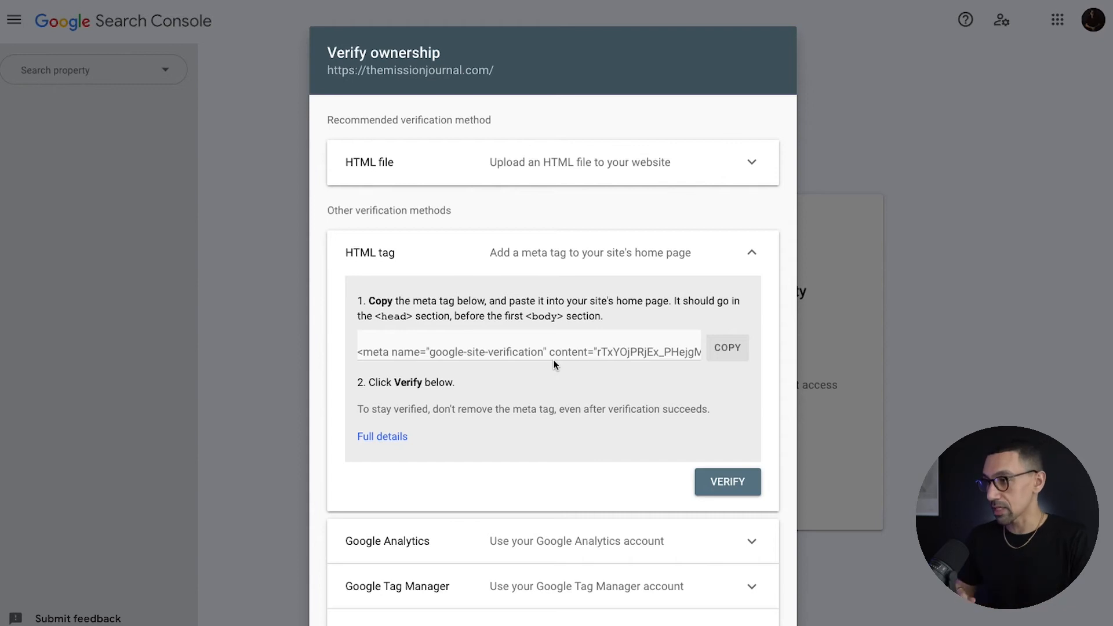
mouse_move(487, 256)
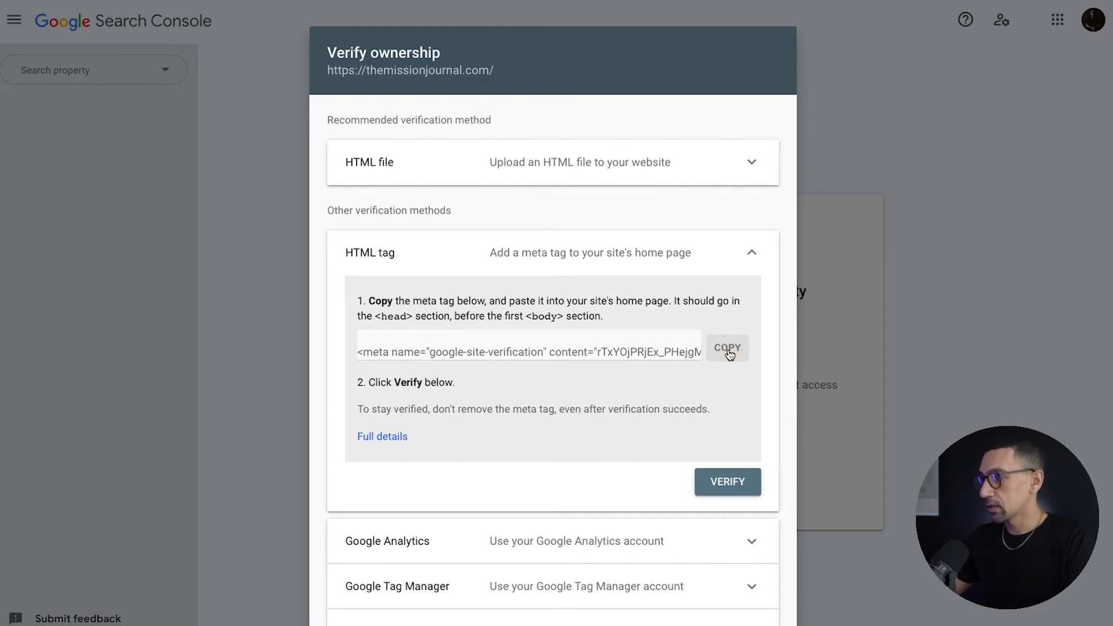
mouse_move(620, 414)
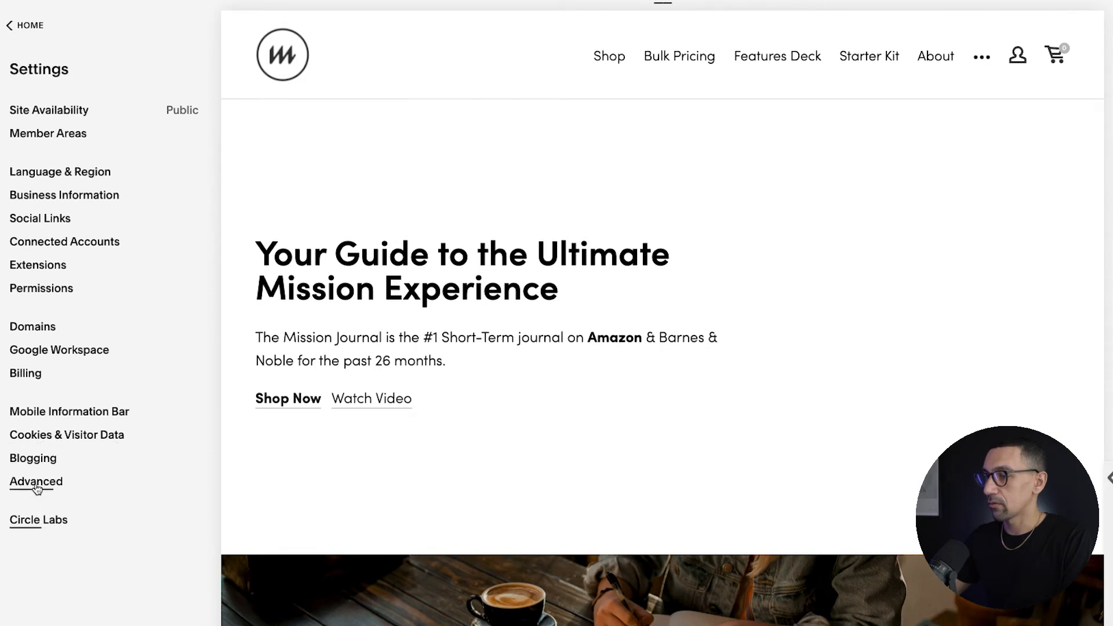
Step: Add the google-site-verification meta tag as the first Header line in Code Injection and save
click(33, 481)
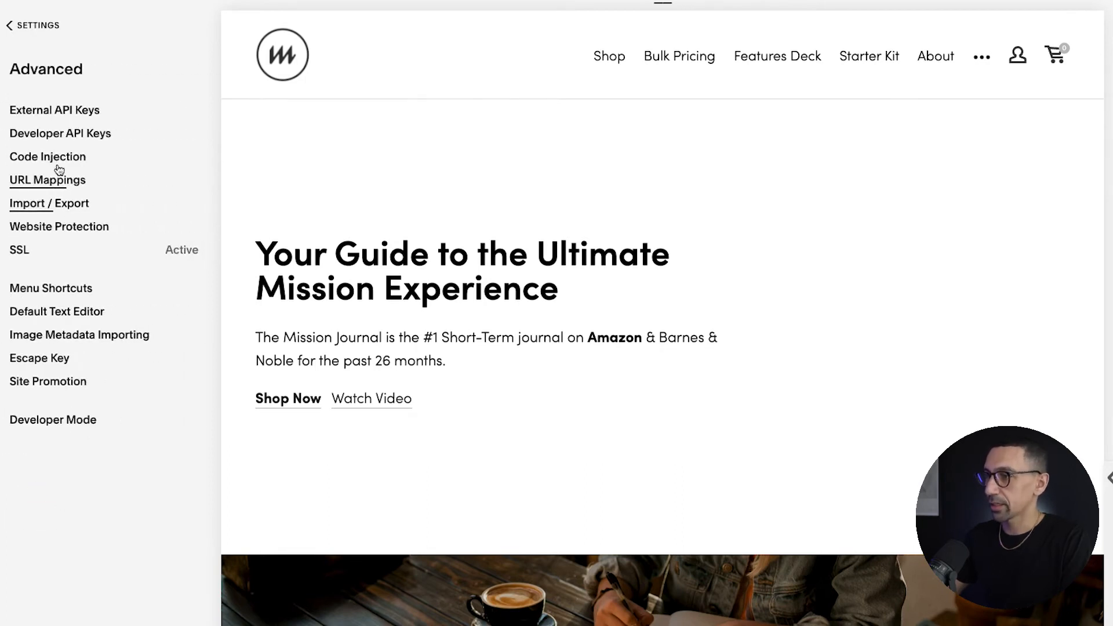
click(49, 155)
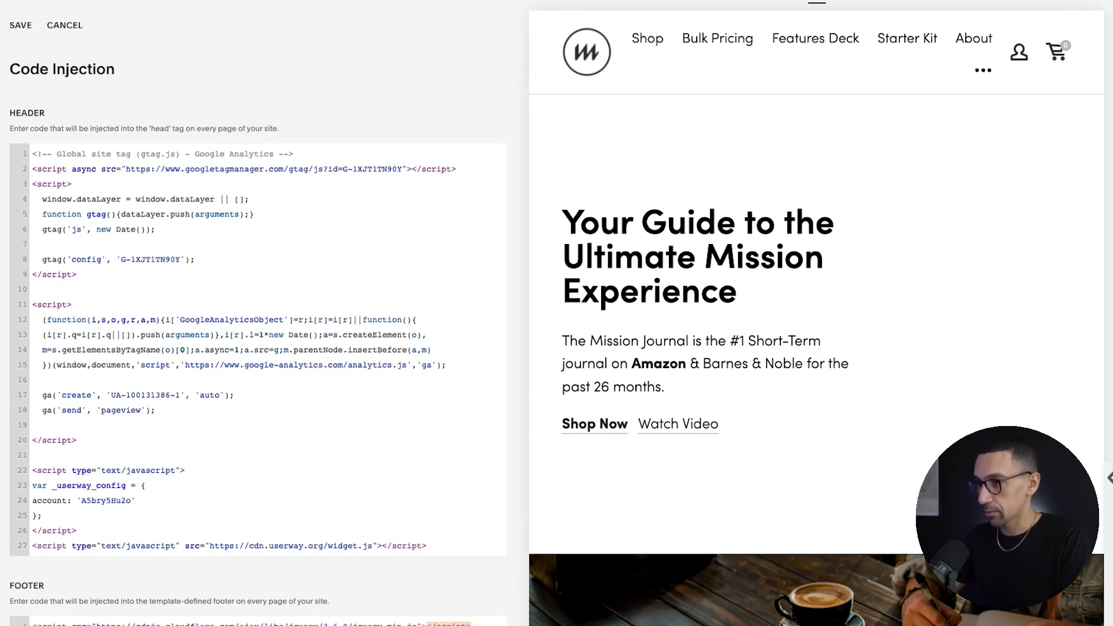
text(<meta name="google-site-verification" content="rTxYOjPRjEx_PHejgMzc_WWSUFRgsjdD0Onz7BxMnFM" />)
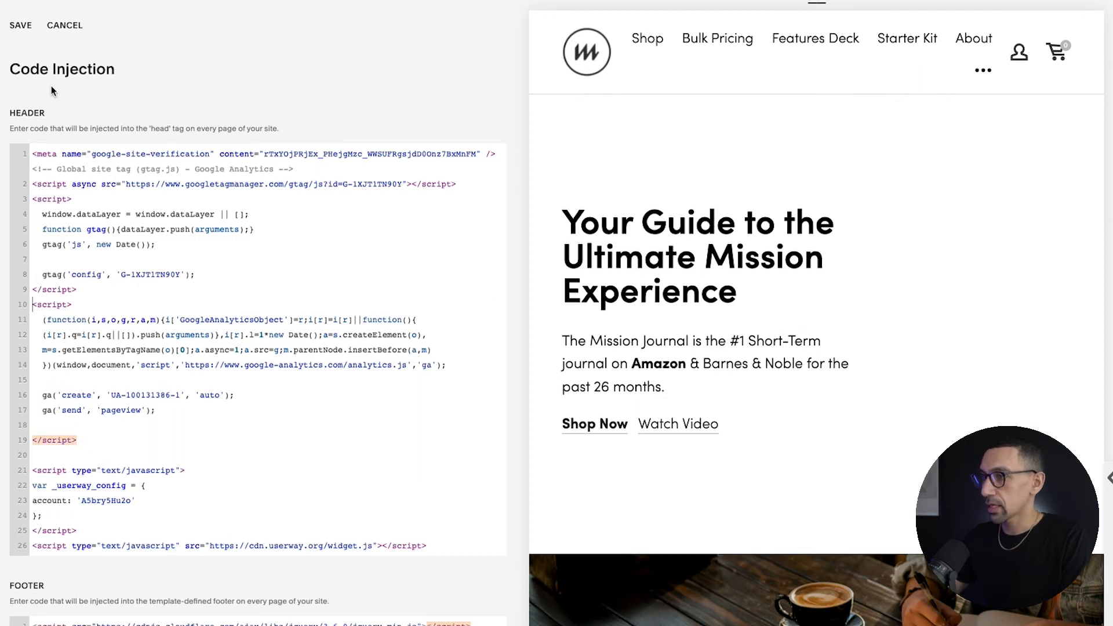
click(25, 25)
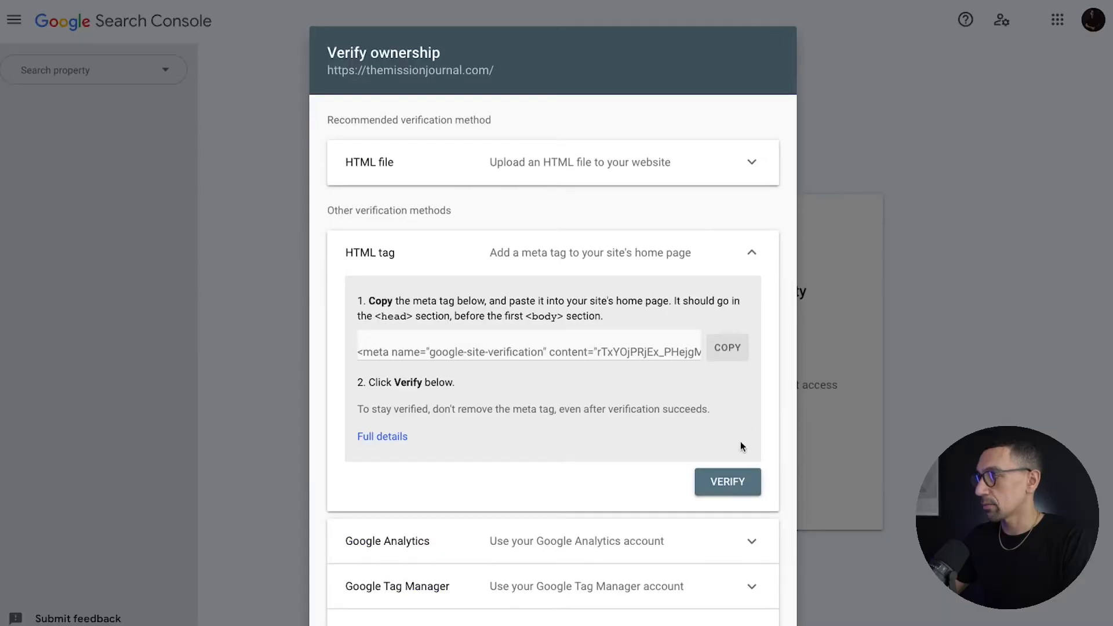
Step: Run the HTML tag verification for themissionjournal.com in the Verify ownership dialog
click(729, 481)
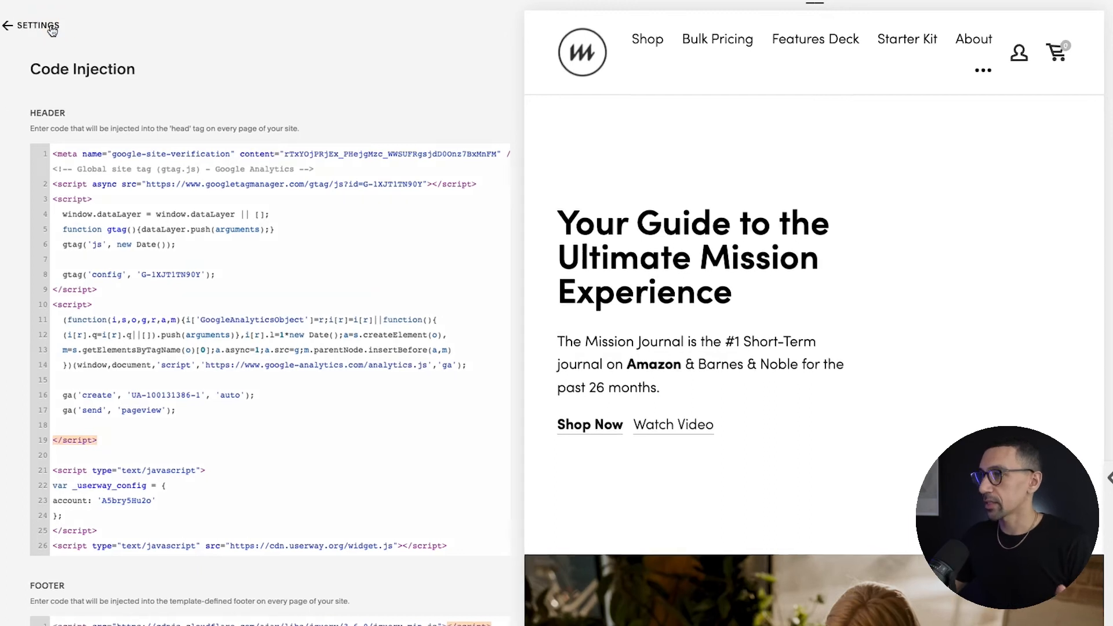
Step: Navigate from Code Injection back to Analytics and view the Search Keywords report
click(31, 27)
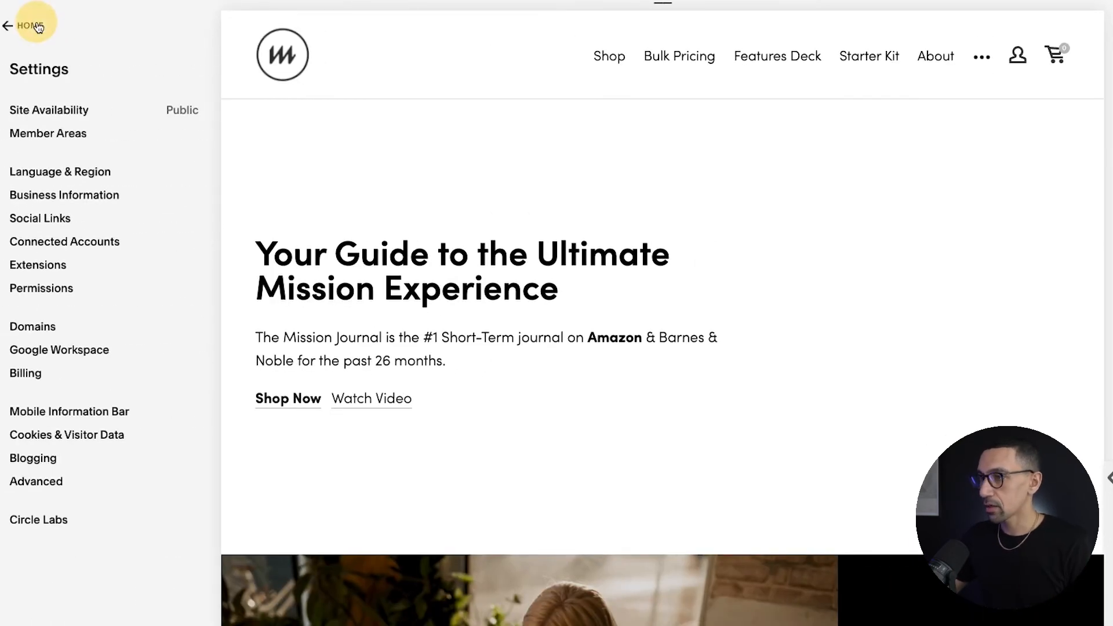
click(28, 27)
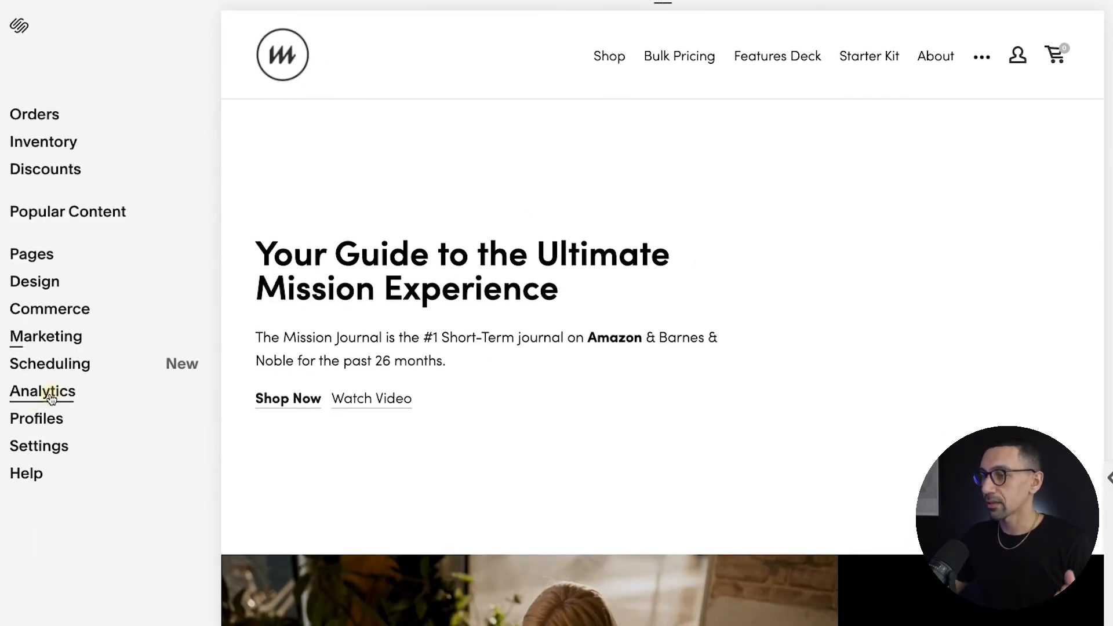
click(42, 392)
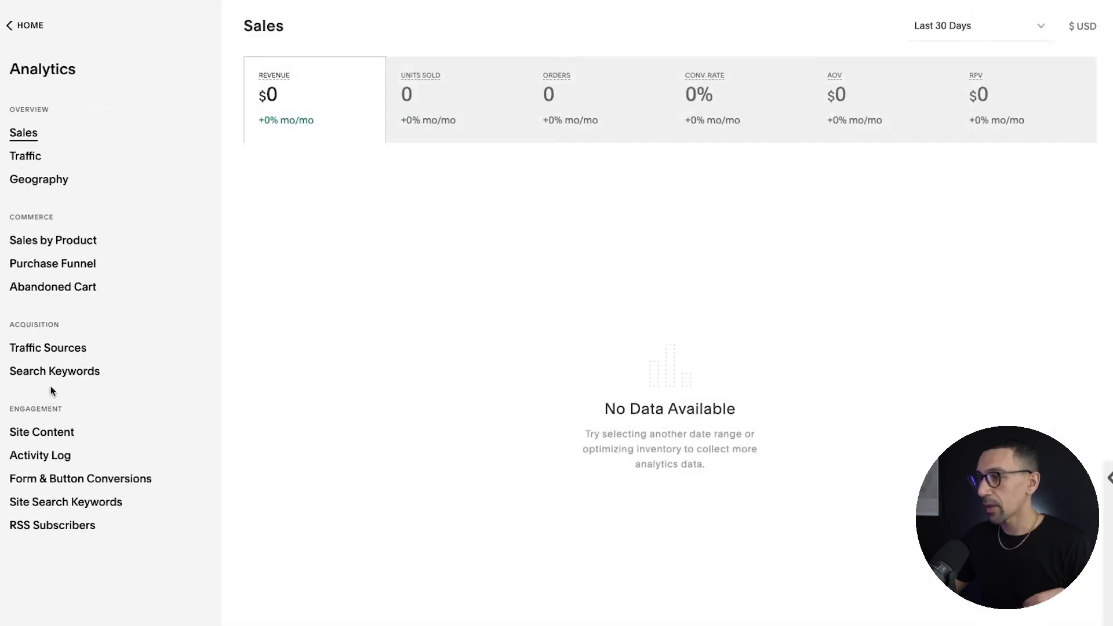
click(55, 371)
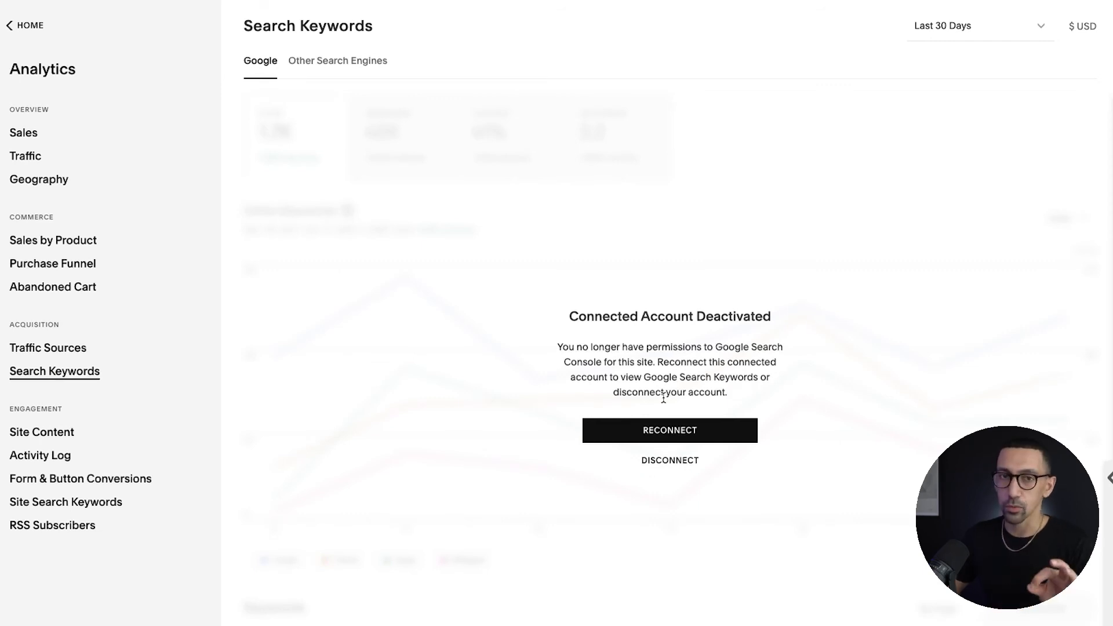
mouse_move(666, 421)
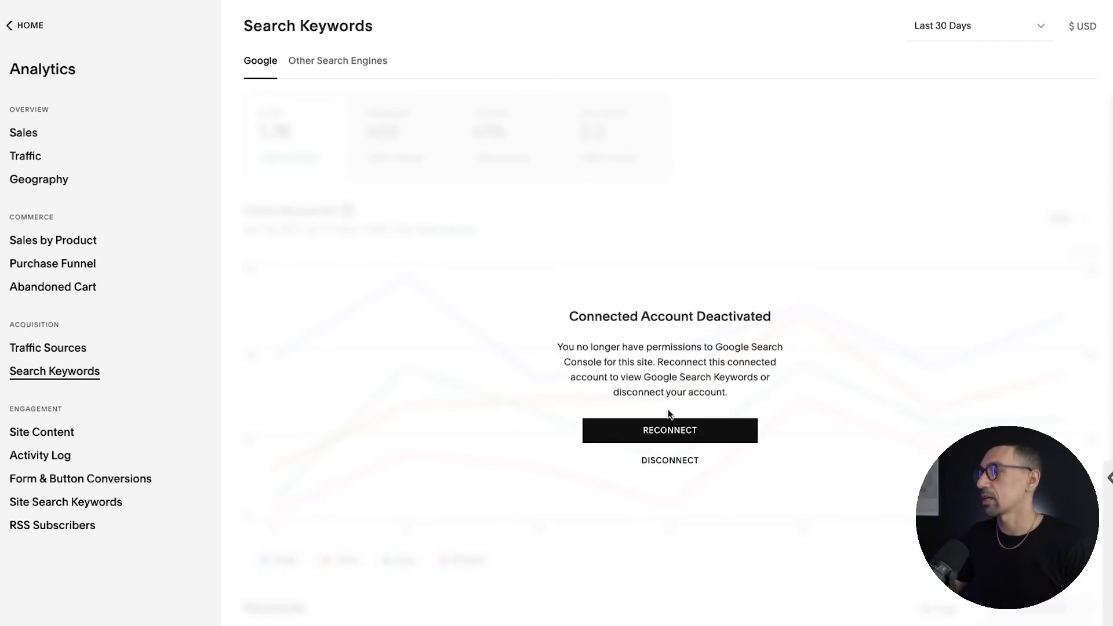
mouse_move(677, 434)
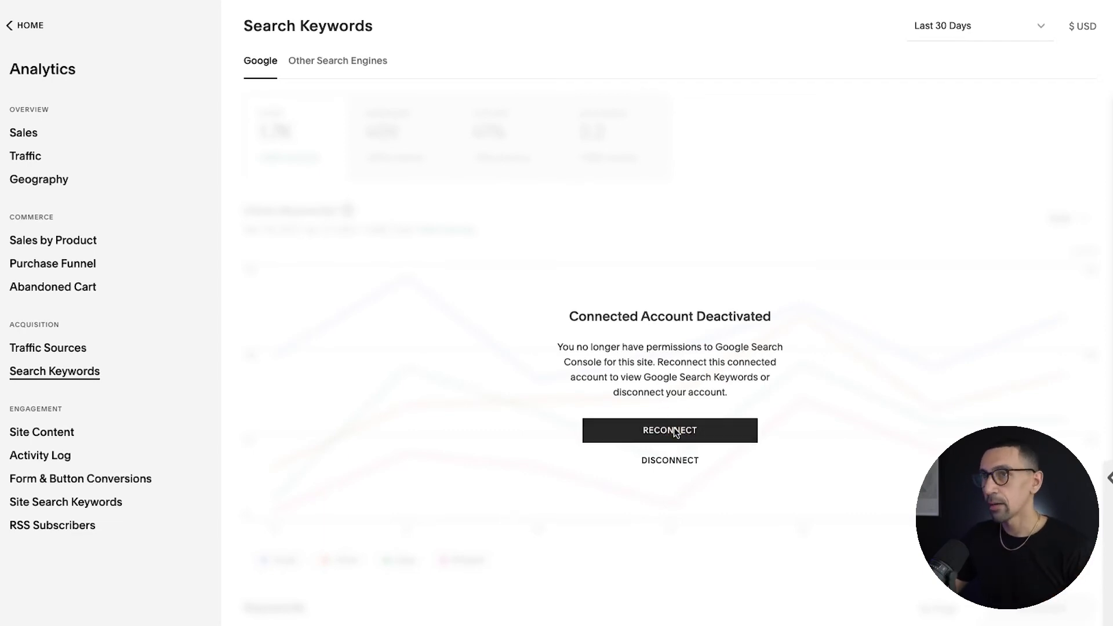
Step: Reconnect Search Console, choose the site owner's Google account and allow Squarespace Analytics access
click(670, 430)
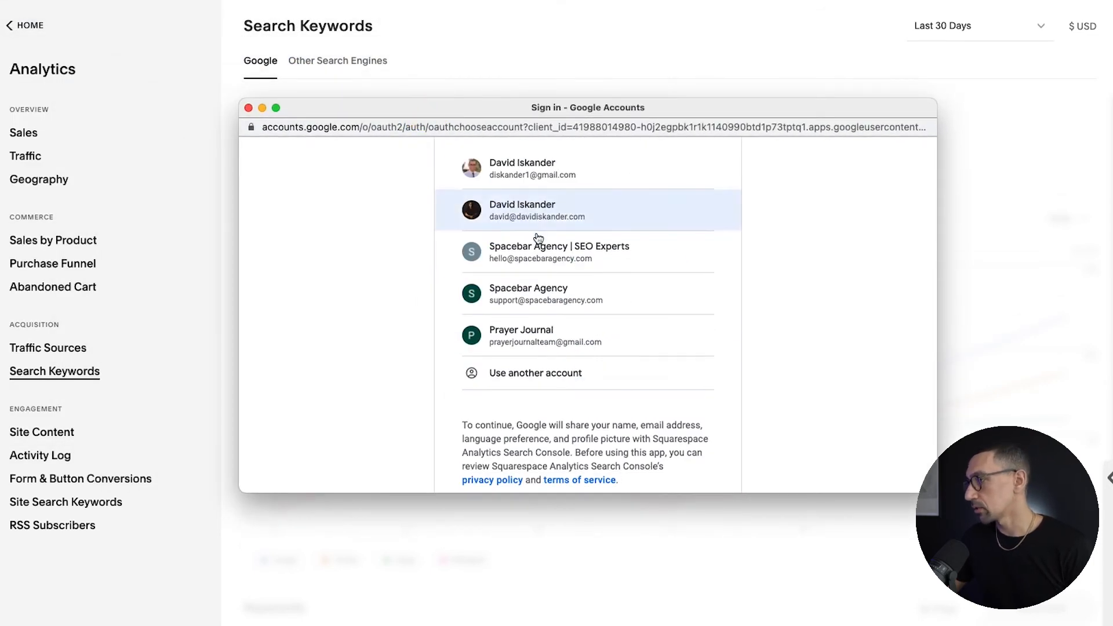
click(537, 210)
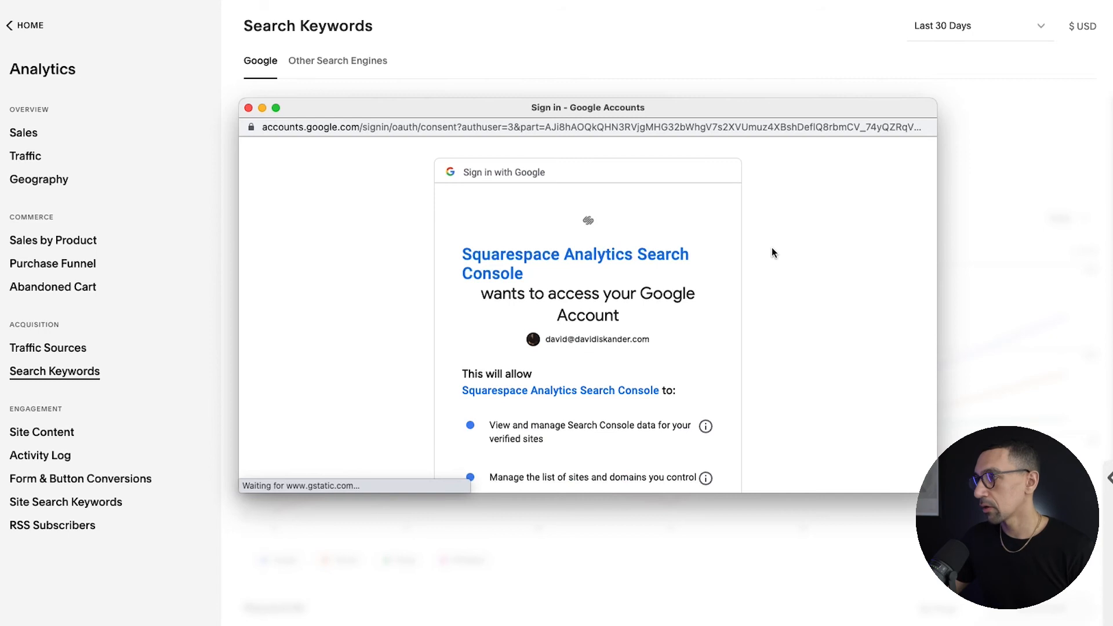
scroll(down, 3)
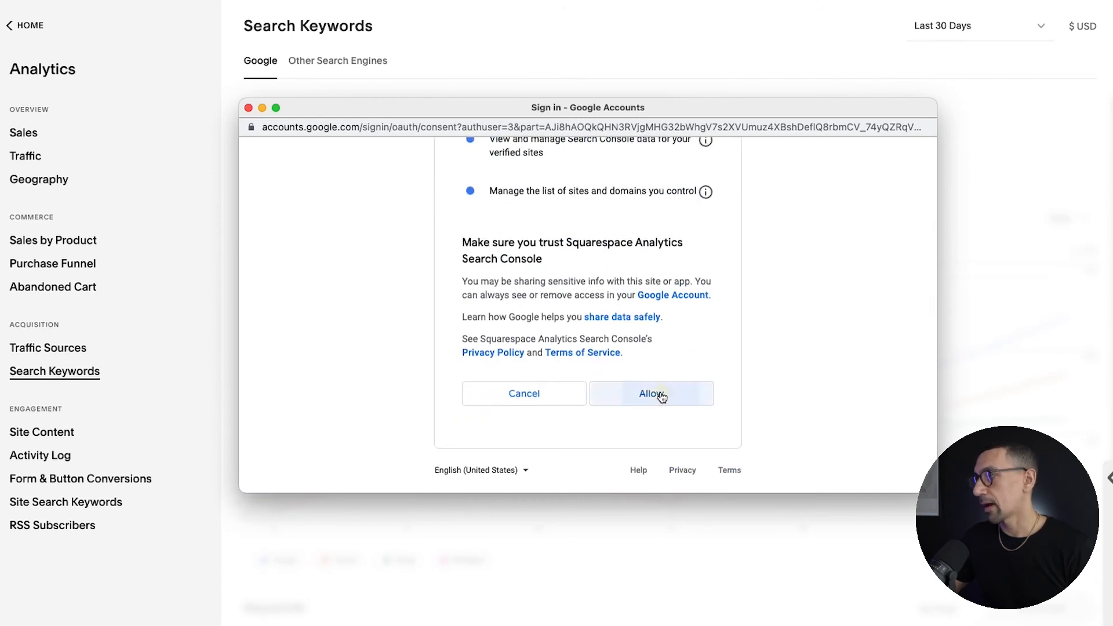
click(652, 394)
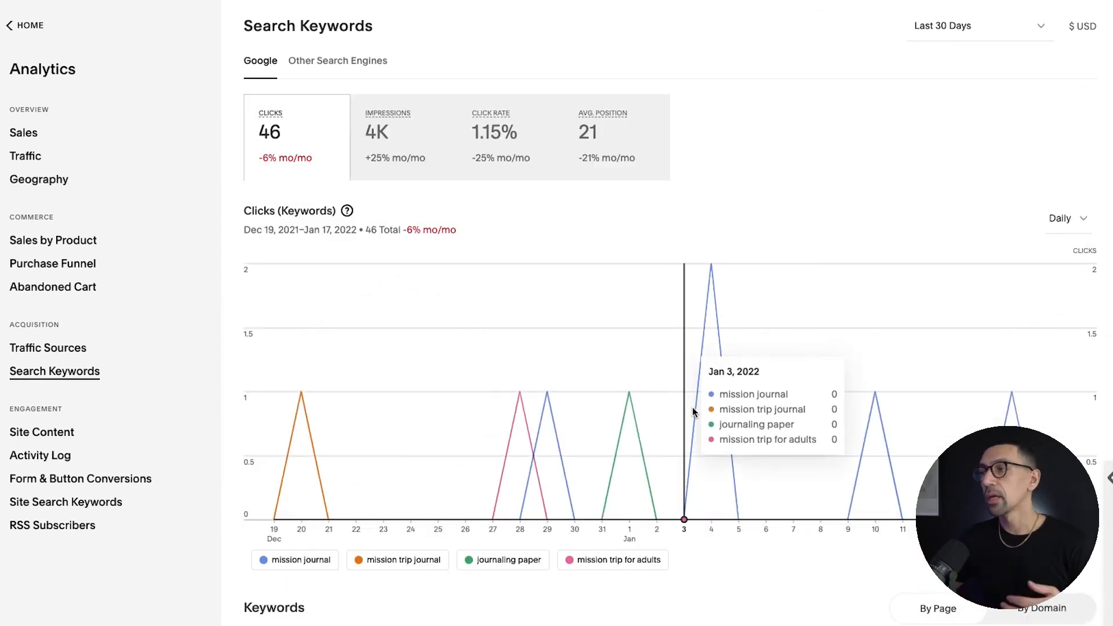
mouse_move(621, 487)
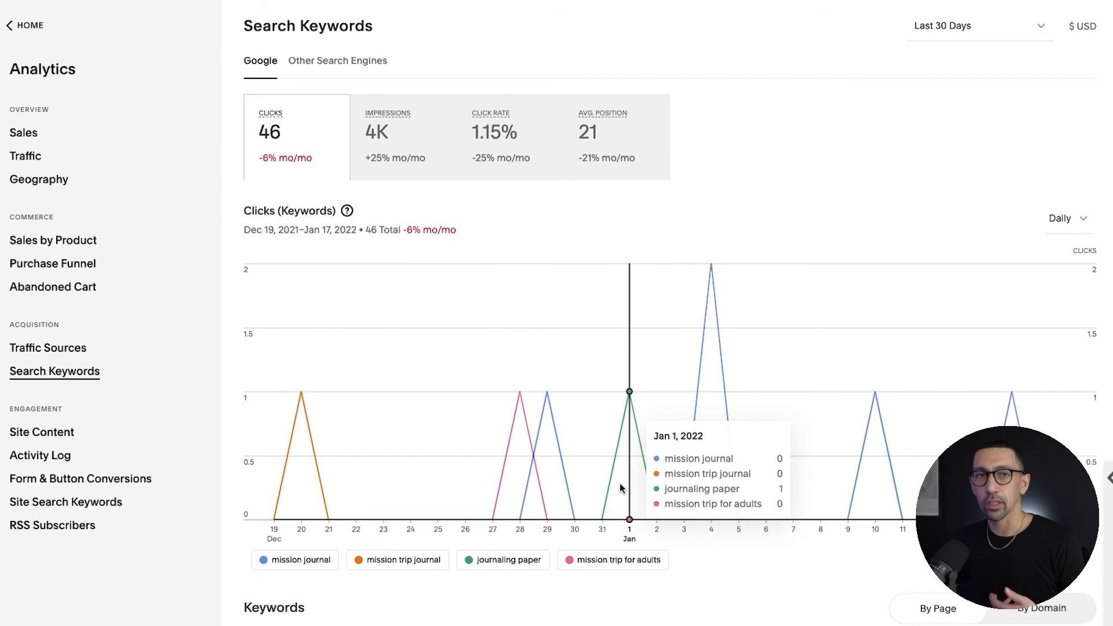